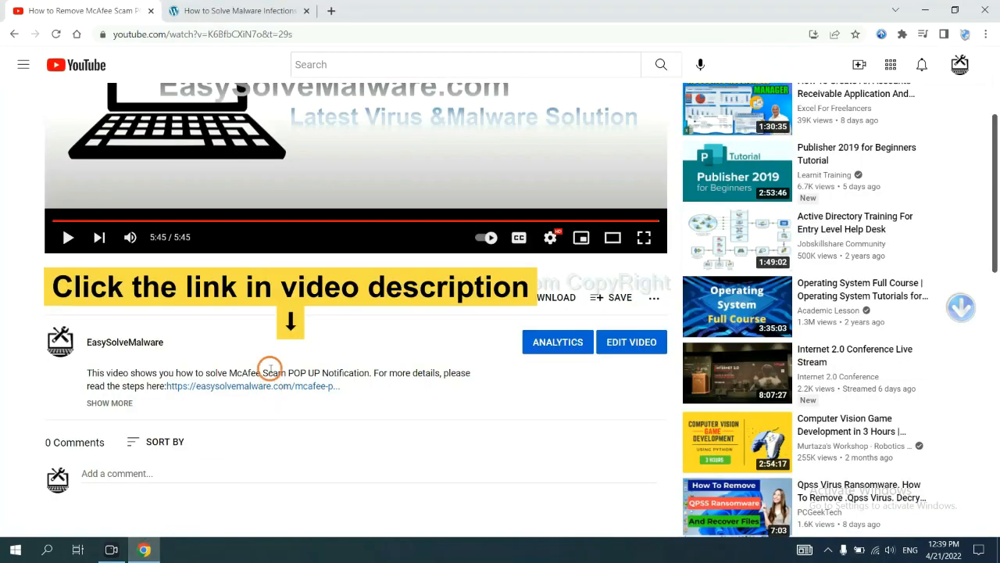
pyautogui.moveTo(273, 386)
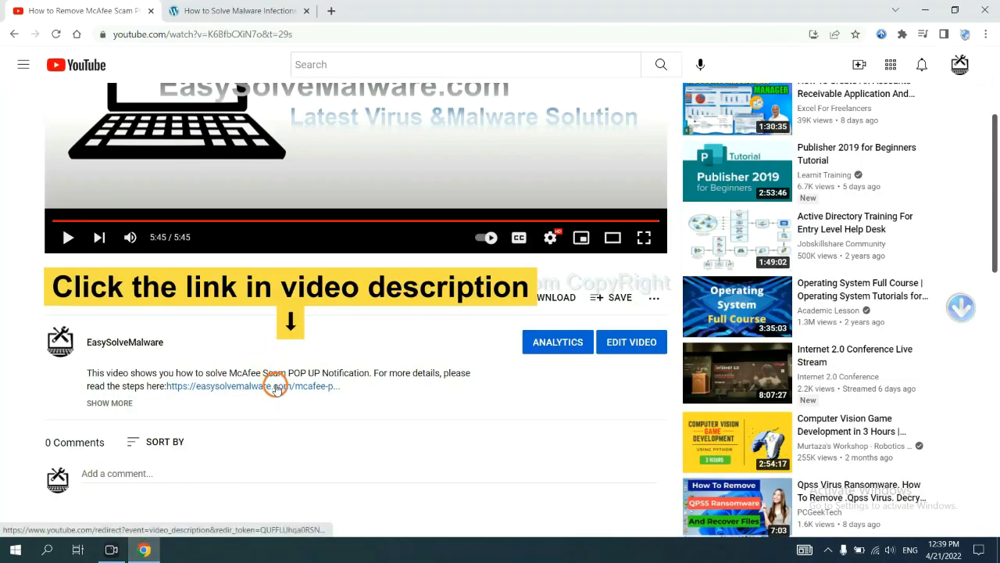
# Open the easysolvemalware.com removal guide from the description and launch the downloaded SpyHunter installer.
pyautogui.click(275, 385)
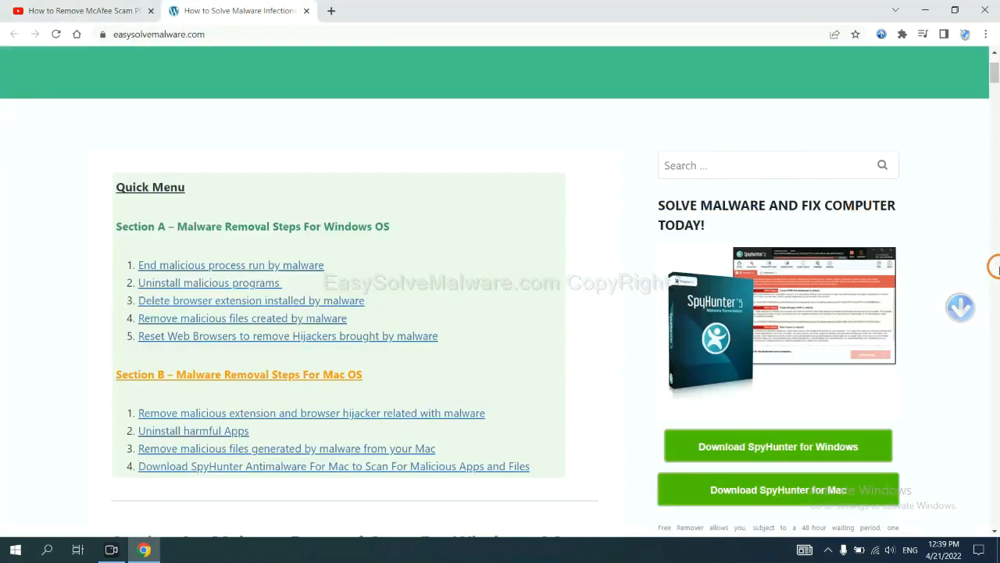
pyautogui.scroll(-3)
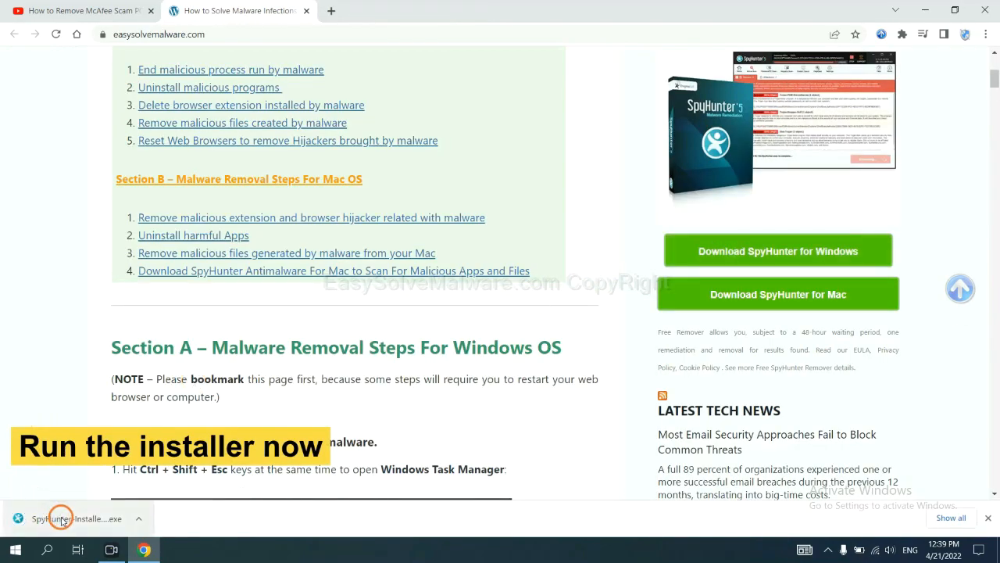
pyautogui.click(62, 519)
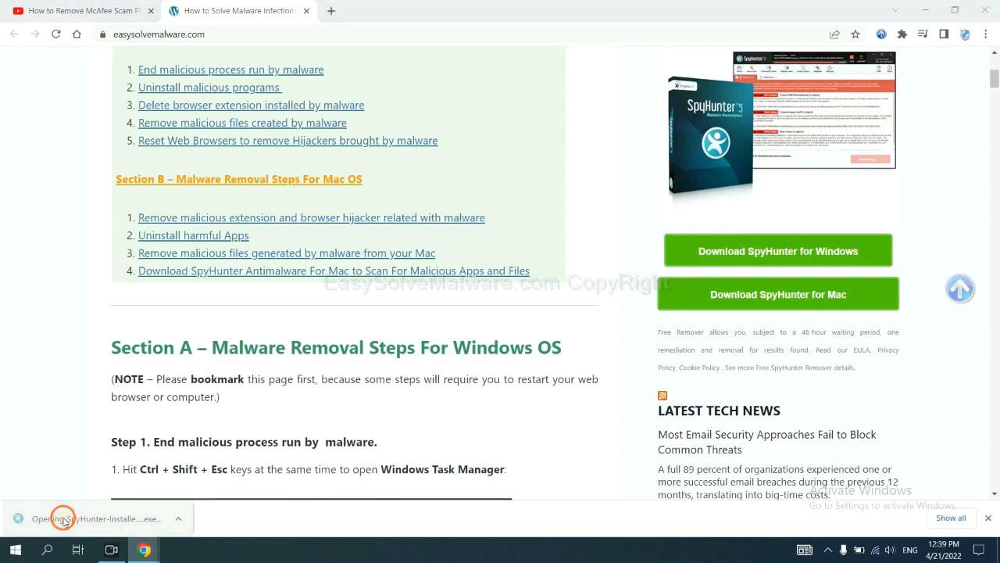
pyautogui.click(63, 518)
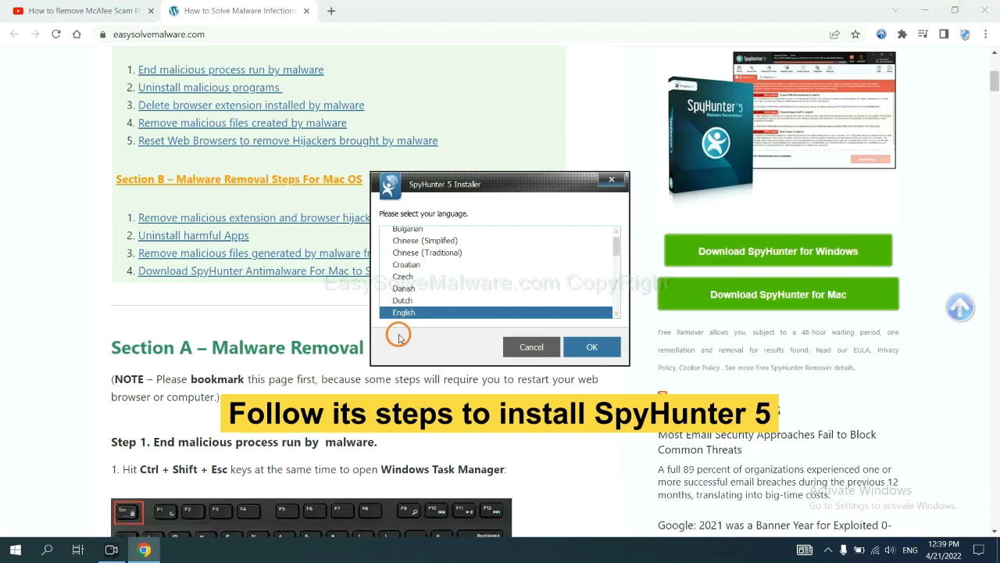
pyautogui.moveTo(514, 244)
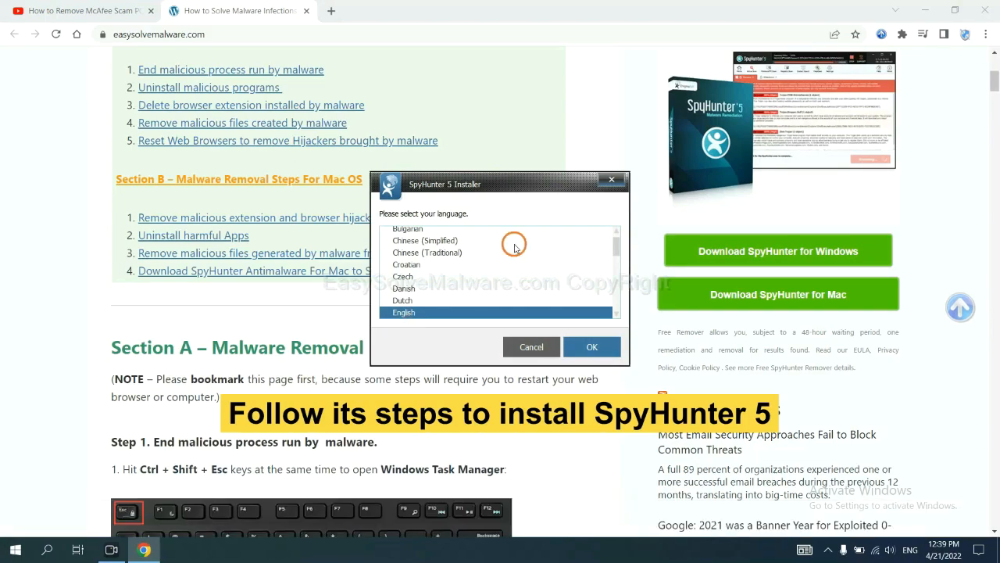
# Confirm English, continue past the introduction and accept the EULA to install SpyHunter 5.
pyautogui.click(591, 347)
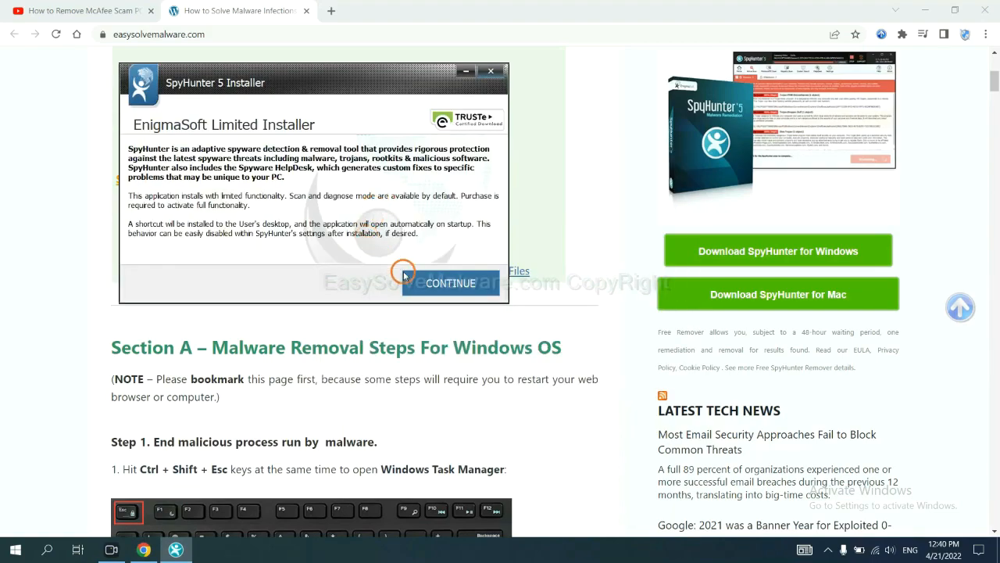
pyautogui.click(450, 283)
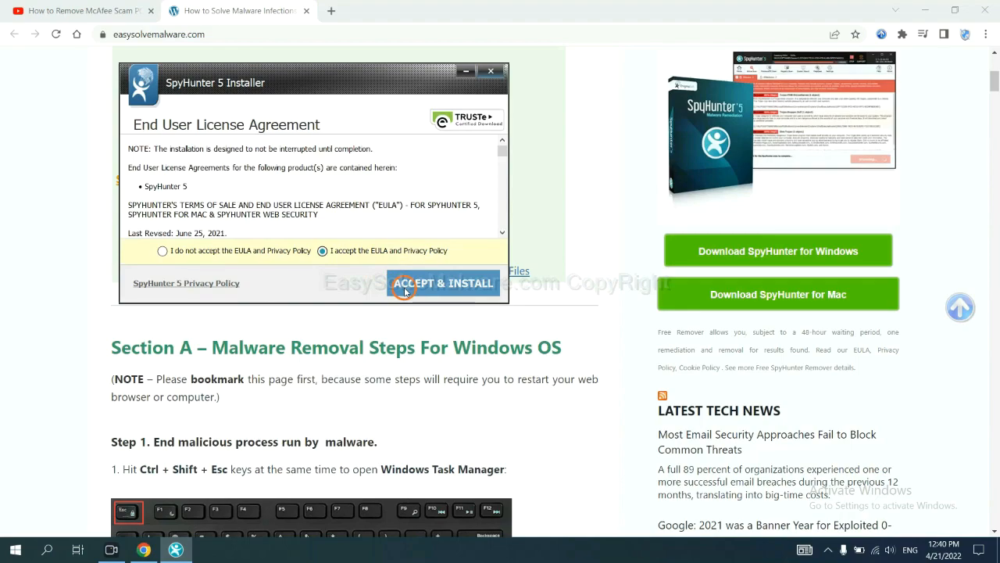
pyautogui.click(444, 283)
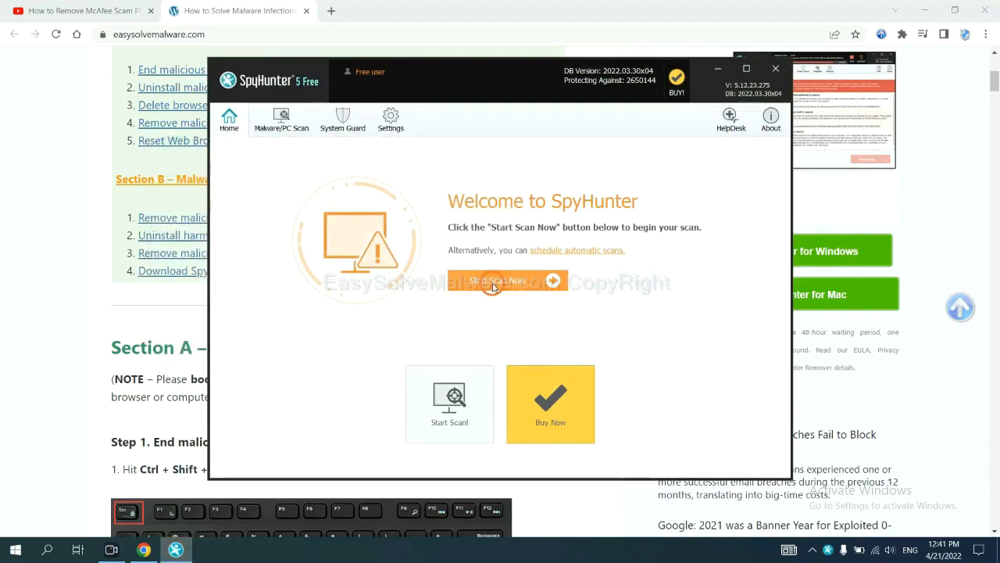
pyautogui.moveTo(597, 304)
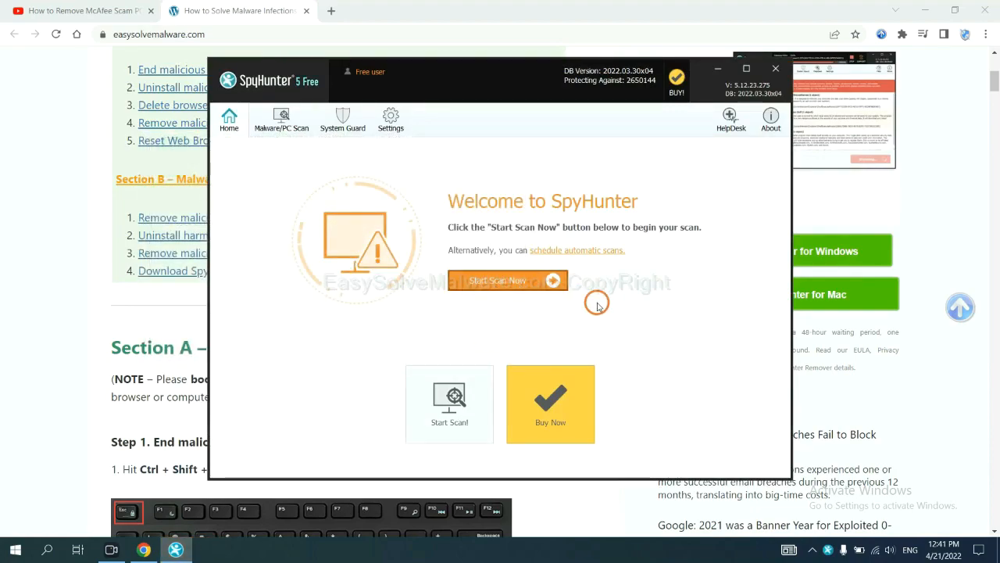
# Start the SpyHunter scan, continue past the detected remove360.bat object and choose the free 15-day trial.
pyautogui.click(508, 279)
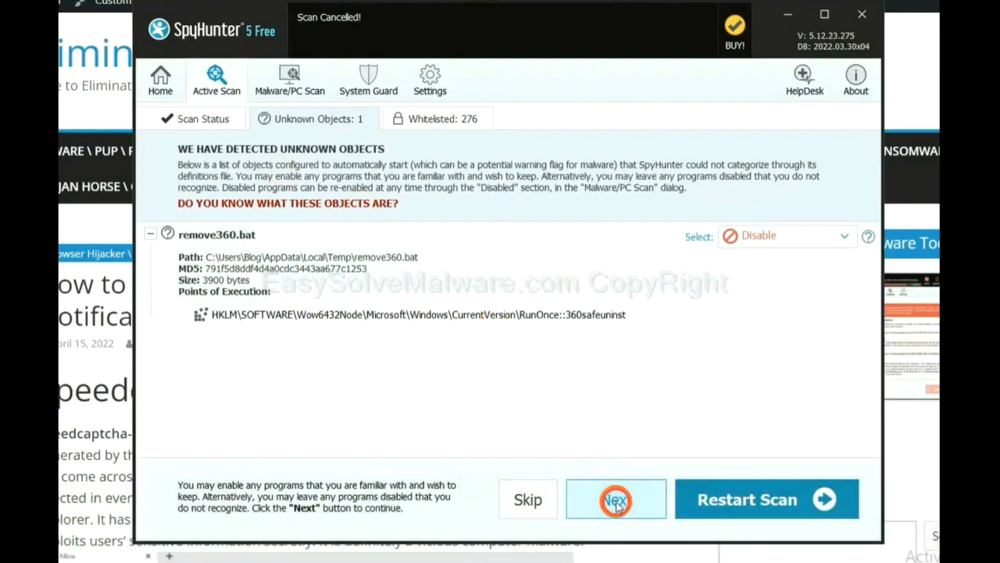
pyautogui.click(616, 499)
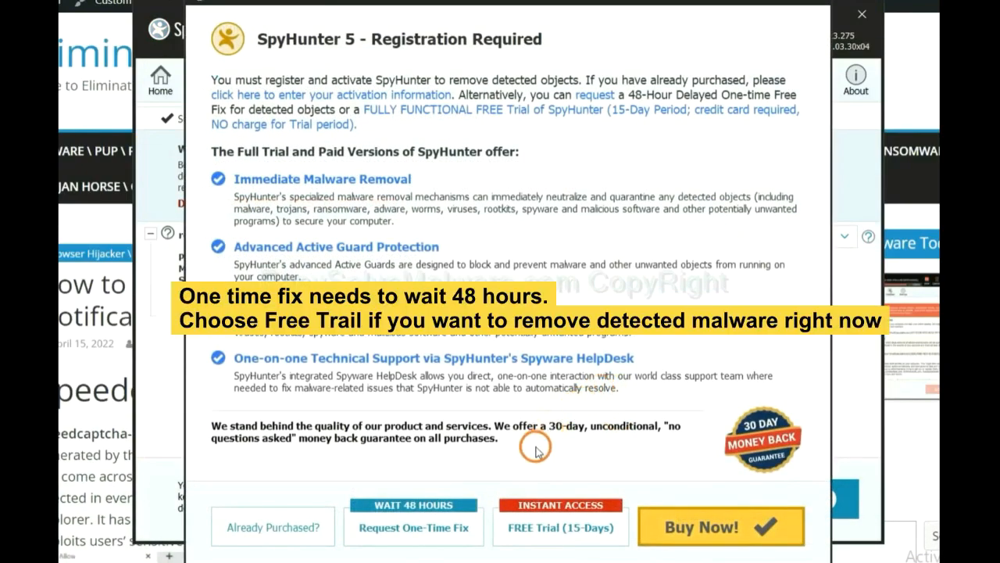
pyautogui.moveTo(547, 472)
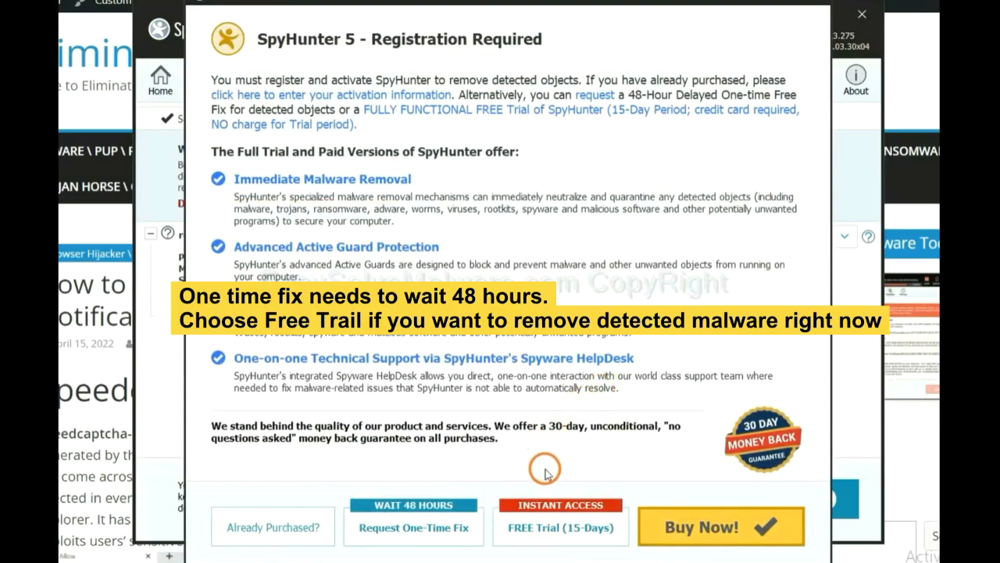
pyautogui.moveTo(456, 500)
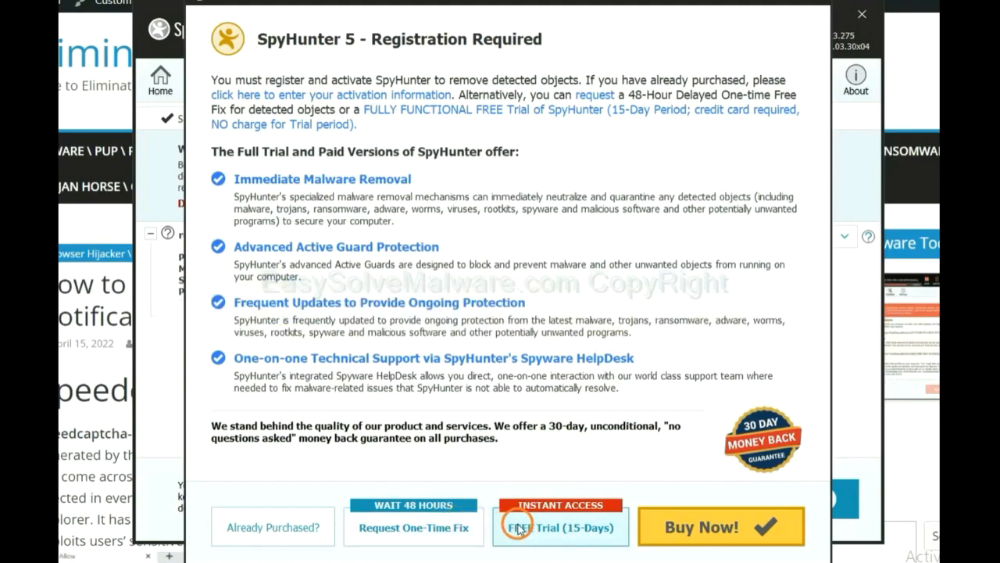
pyautogui.click(863, 14)
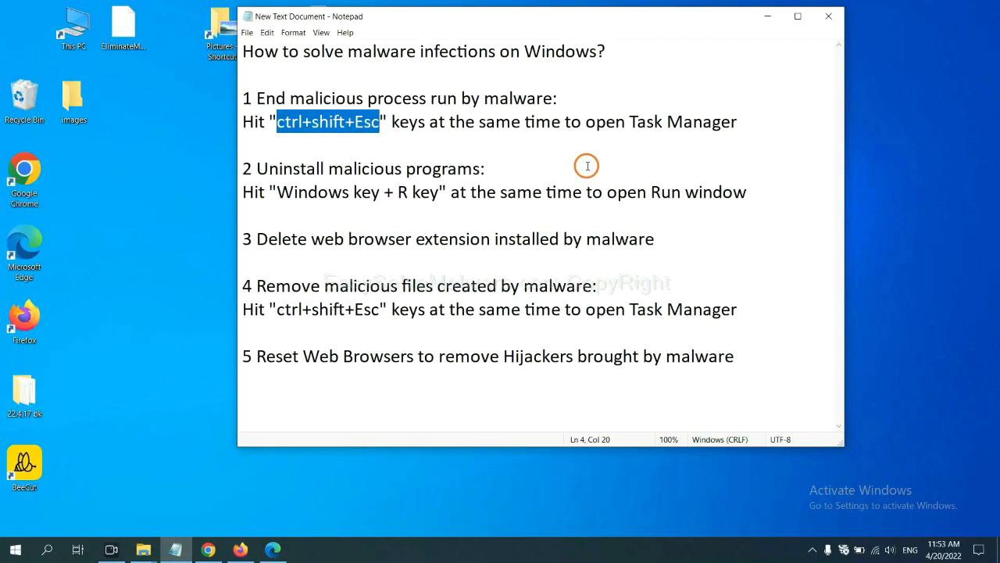
# Bring up the Notepad five-step removal note showing step 1's Task Manager shortcut.
pyautogui.click(356, 122)
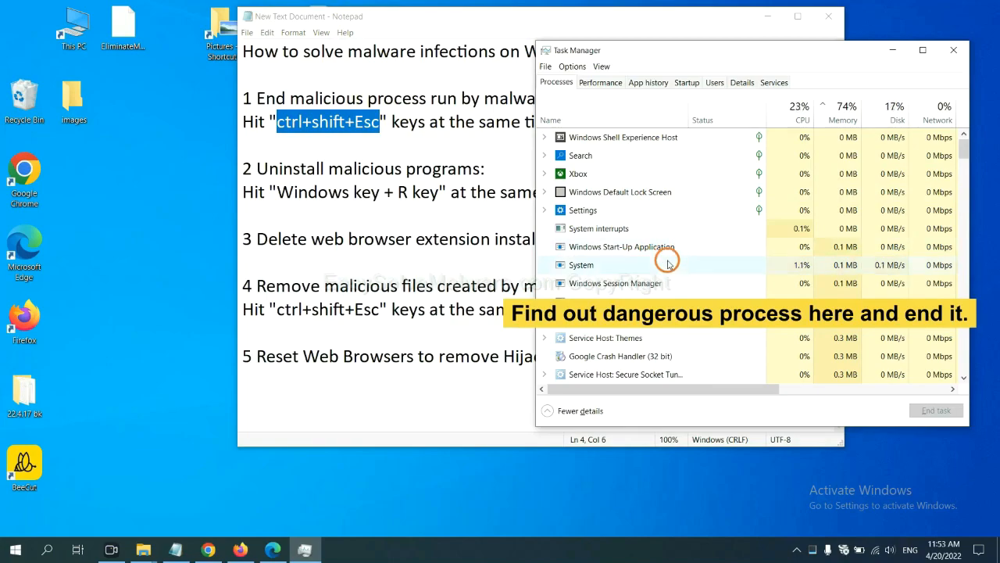
# End the Usermode Font Driver Host process and close Task Manager.
pyautogui.click(581, 265)
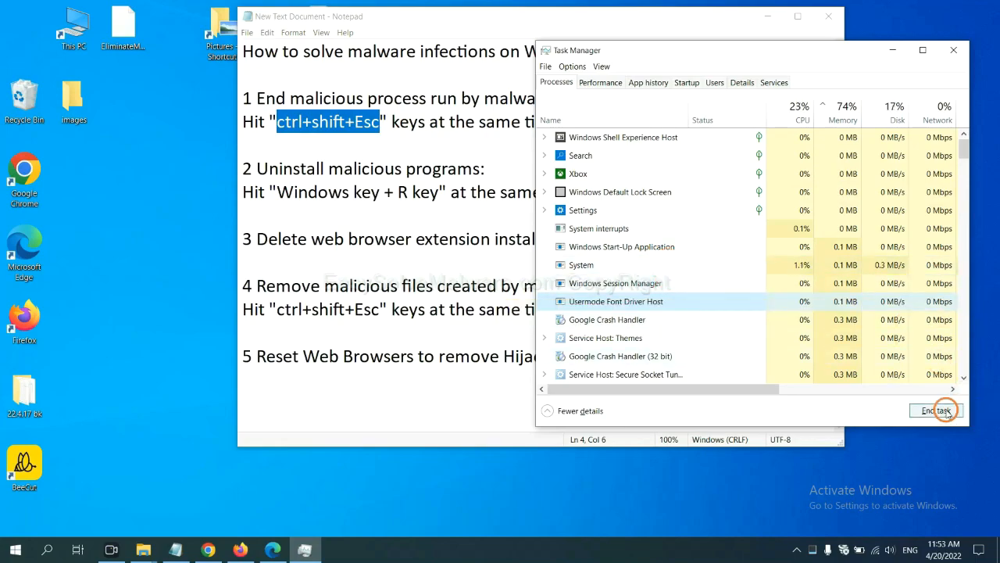
pyautogui.click(950, 51)
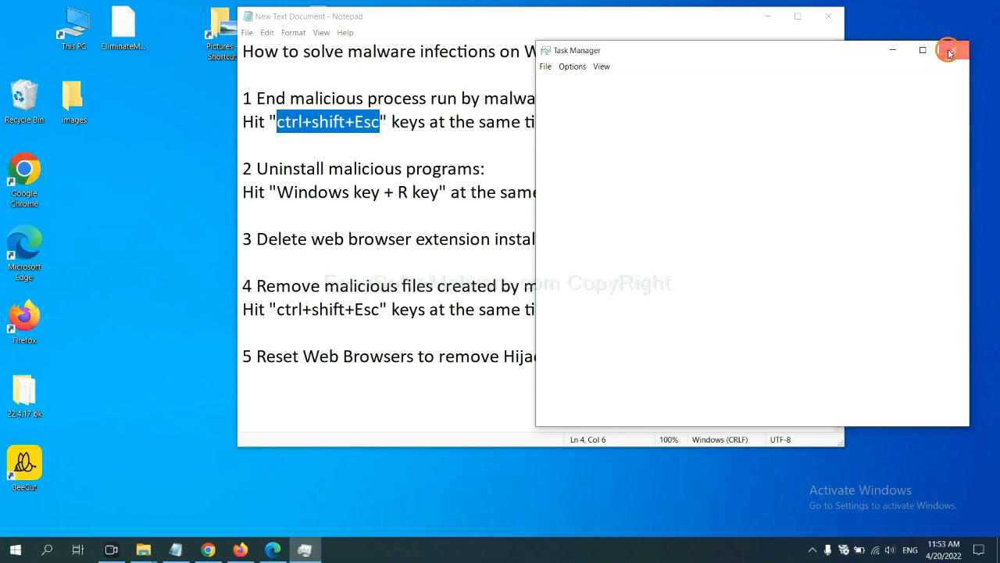
pyautogui.click(950, 50)
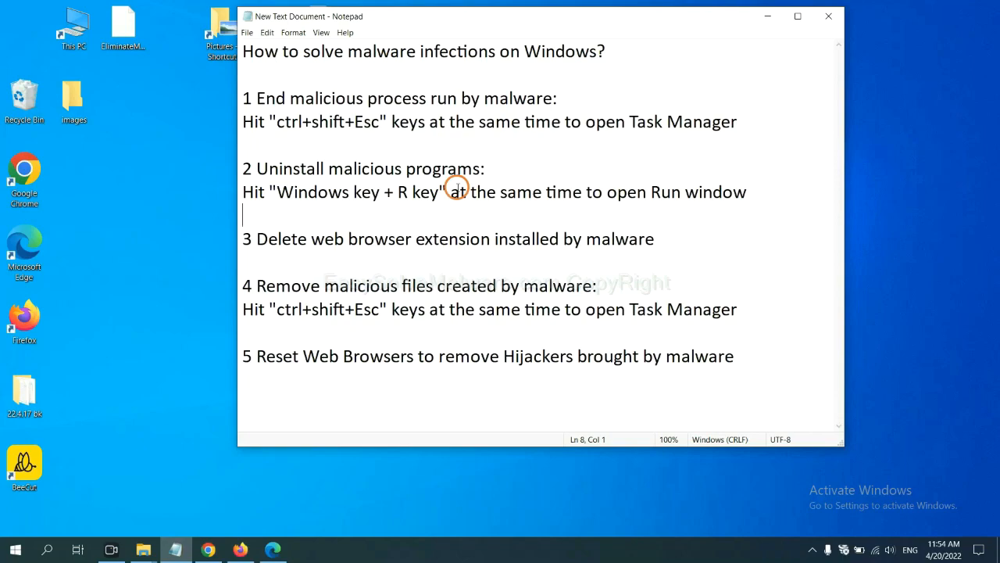
# Mark step 2's shortcut text, then run 'control panel' from the Win+R Run dialog.
pyautogui.click(275, 192)
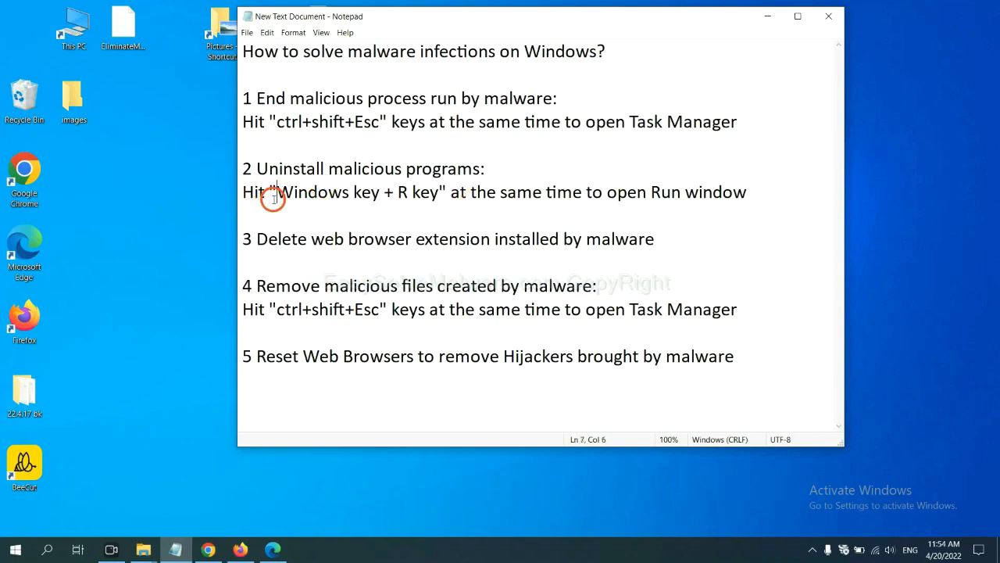
pyautogui.moveTo(278, 191); pyautogui.dragTo(438, 190)
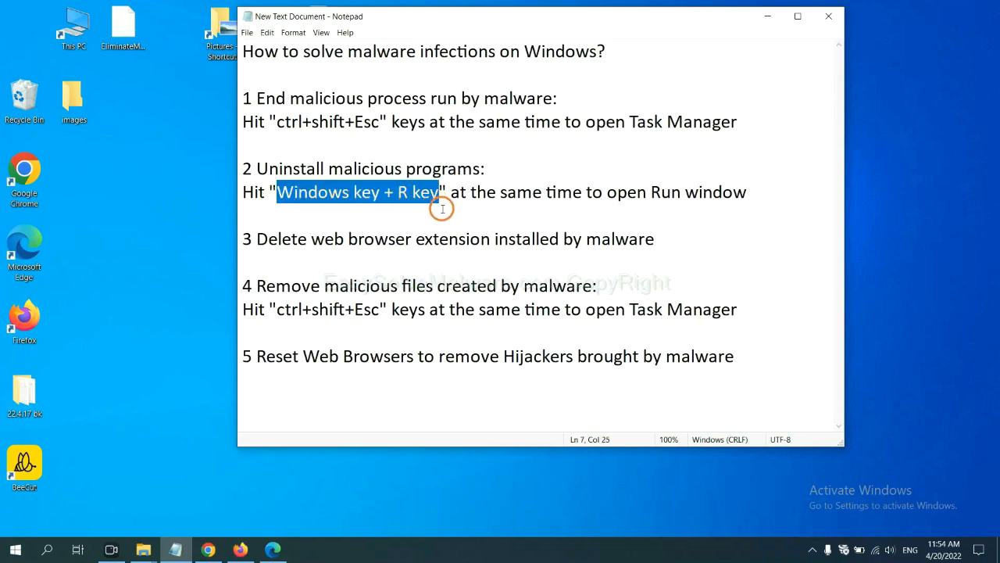
pyautogui.press('win+r')
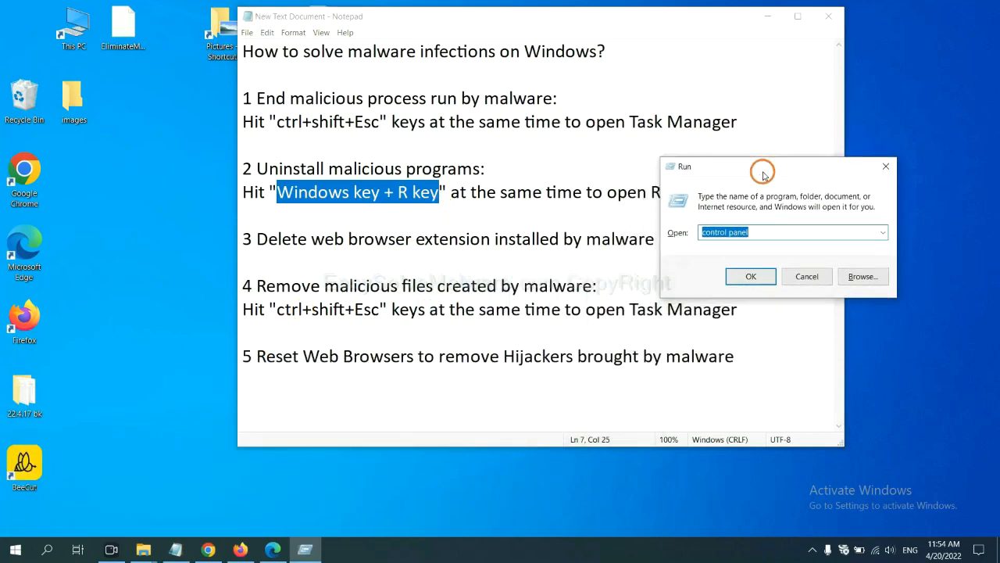
pyautogui.moveTo(768, 231)
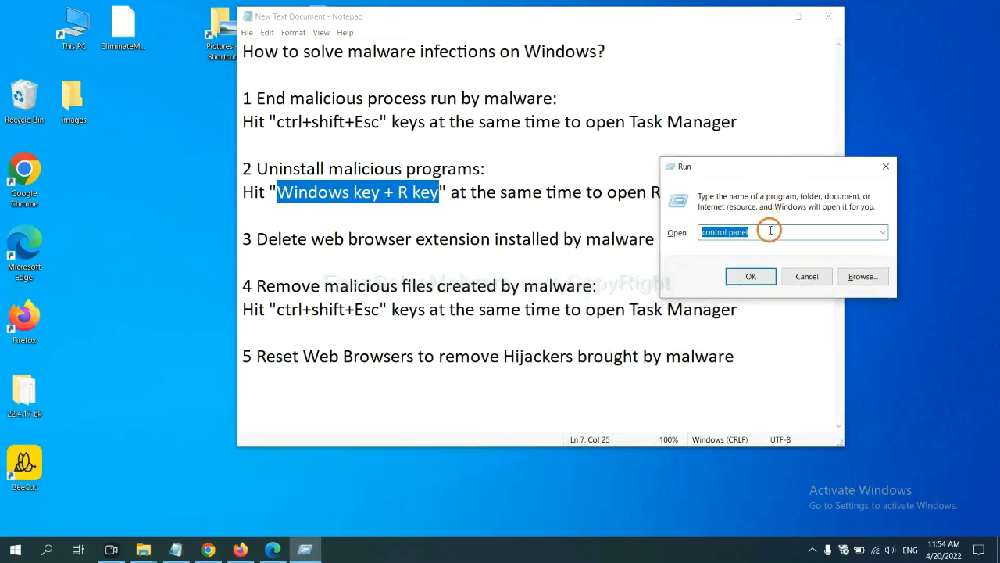
pyautogui.click(769, 231)
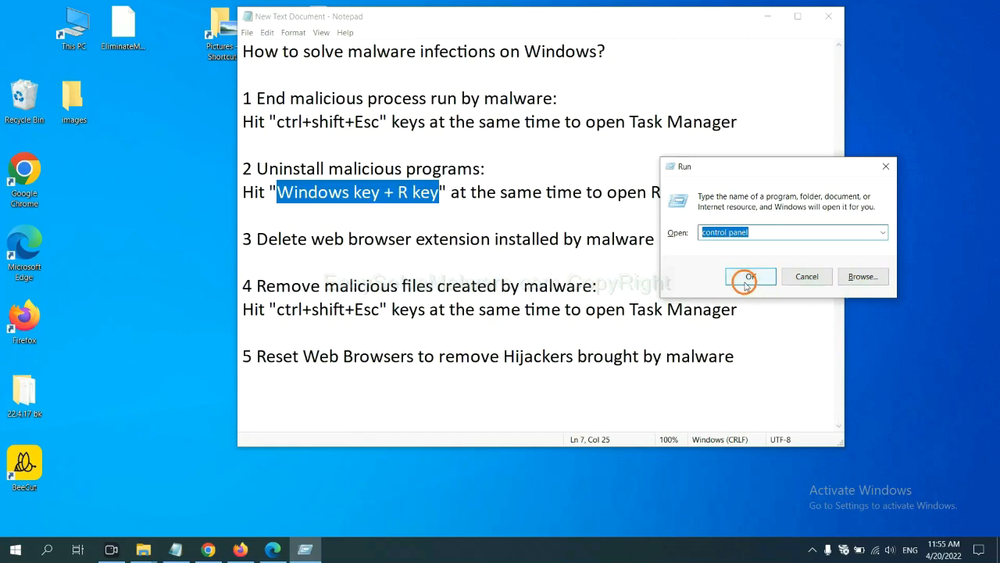
pyautogui.click(750, 275)
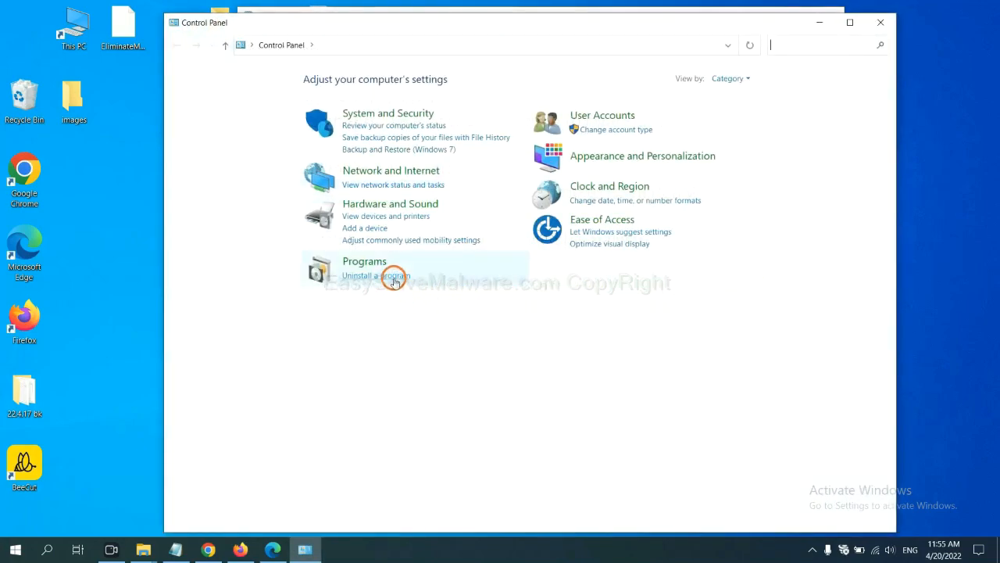
# Open Programs and Features and select the suspicious program in the installed list.
pyautogui.click(375, 275)
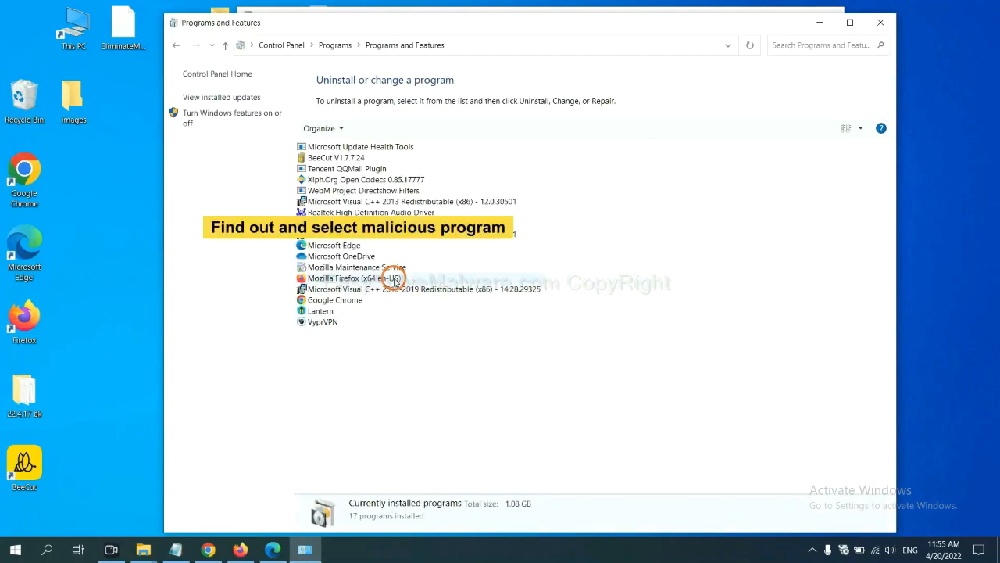
pyautogui.moveTo(593, 227)
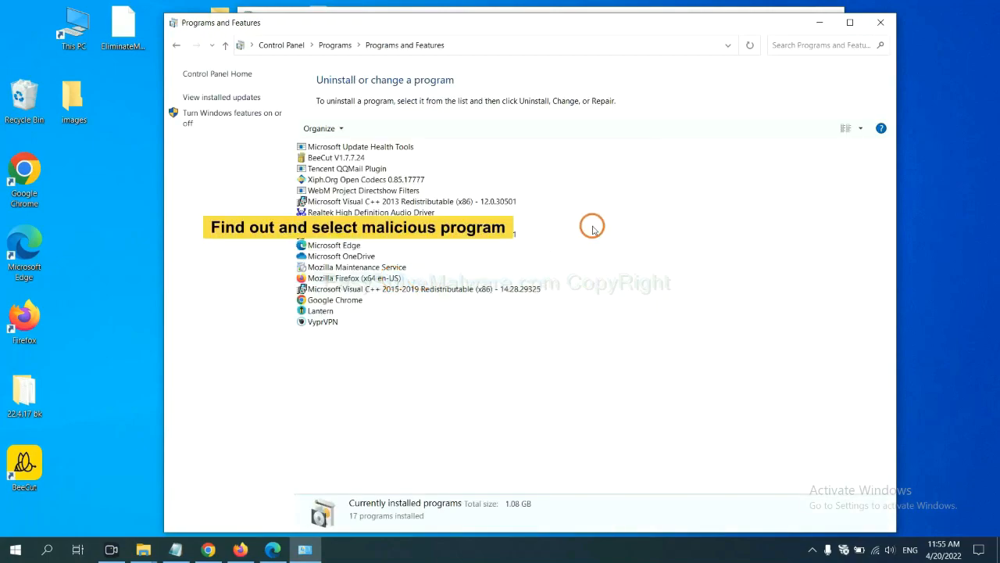
pyautogui.moveTo(599, 216)
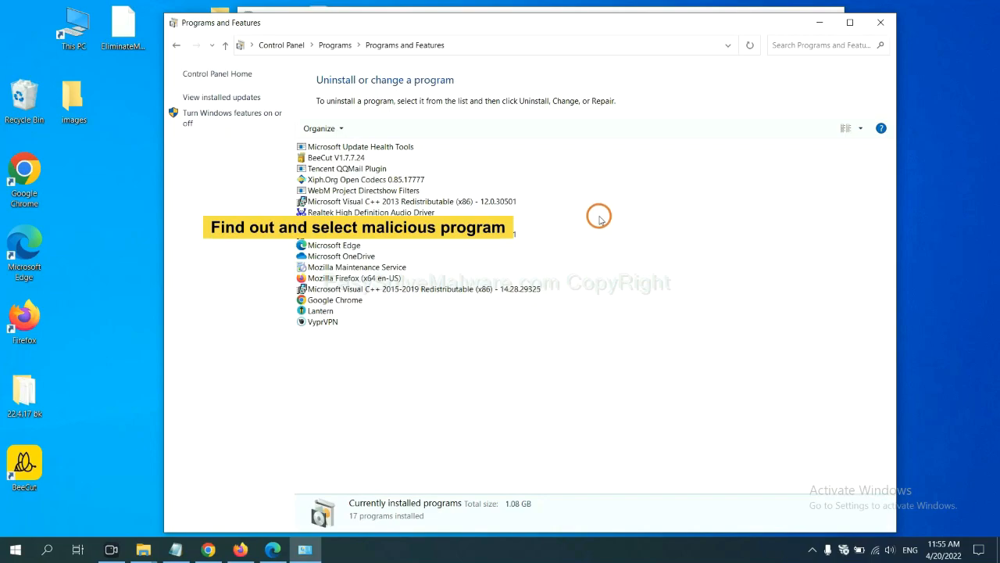
pyautogui.moveTo(606, 212)
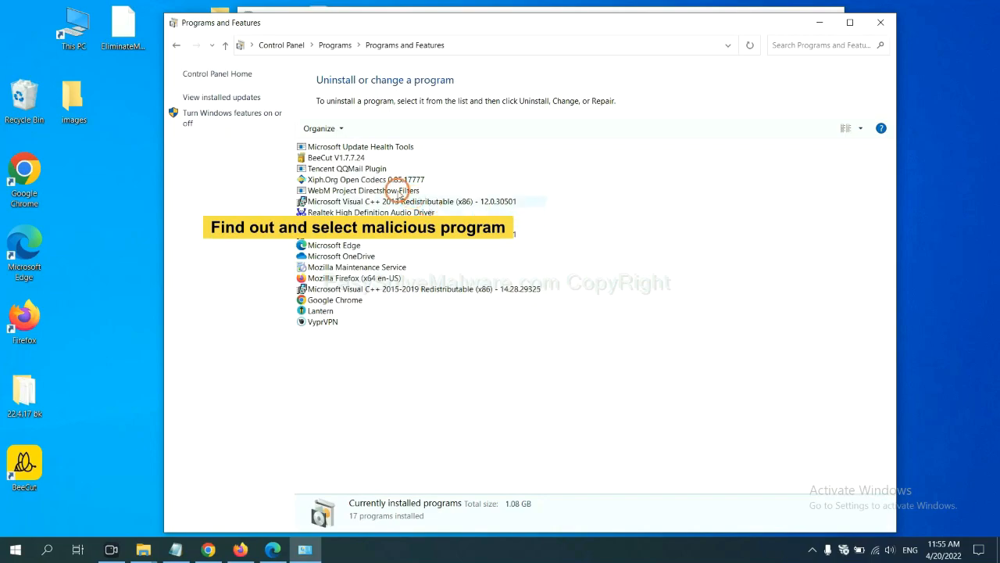
pyautogui.click(366, 178)
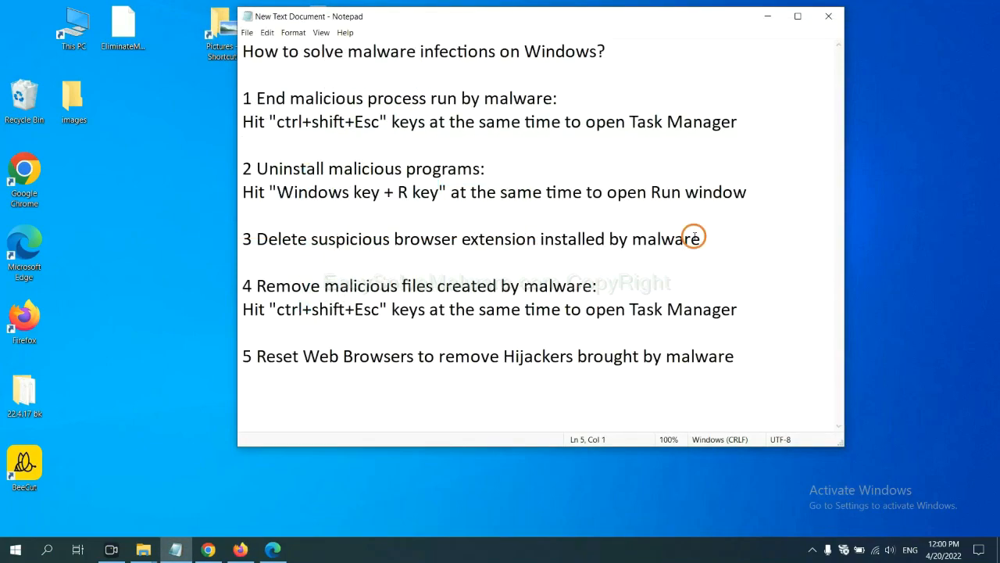
pyautogui.moveTo(406, 264)
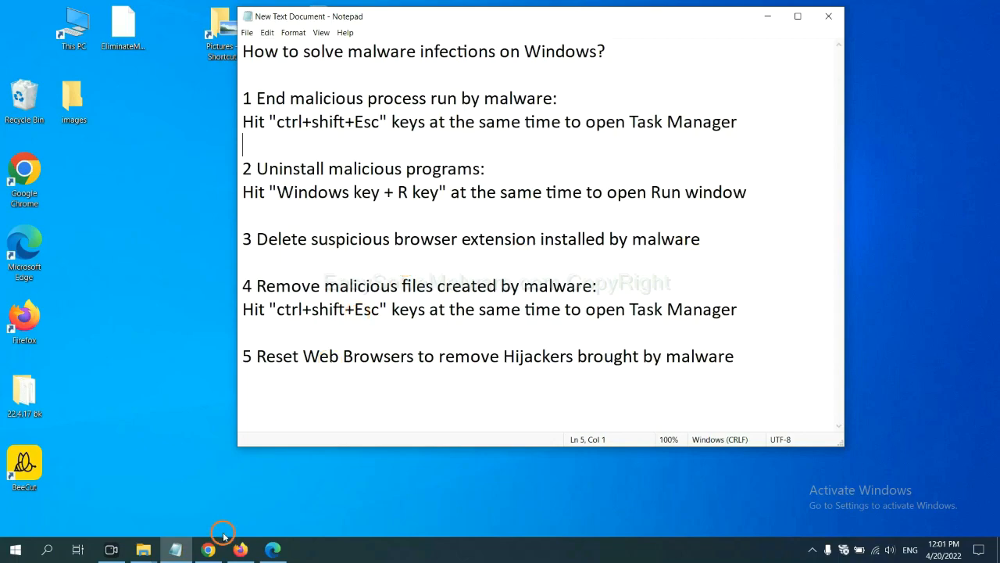
# Switch to Chrome and open its installed extensions page via More tools.
pyautogui.click(206, 550)
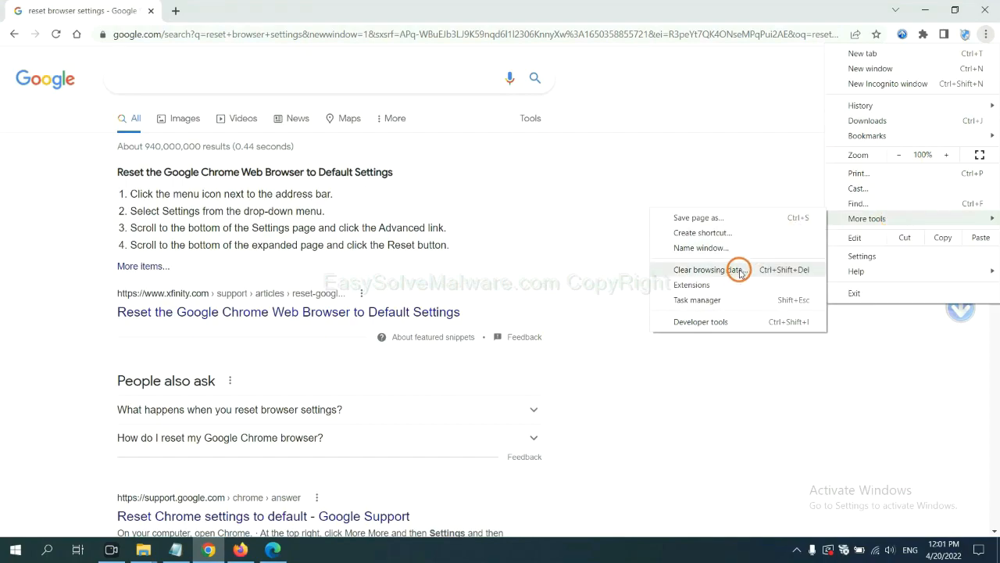
pyautogui.click(690, 285)
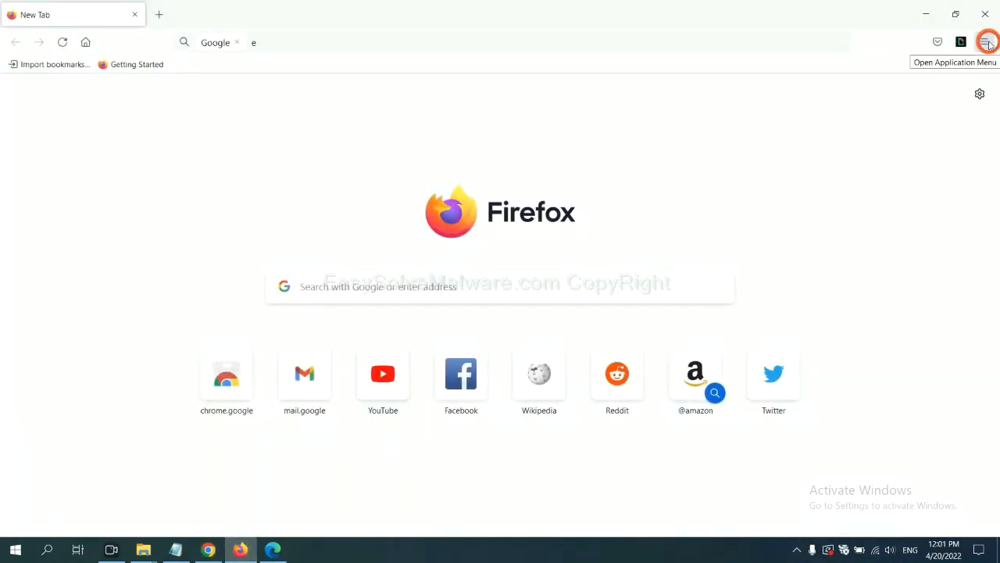
# Open Firefox's Add-ons Manager and the options for the GIPHY for Firefox extension to remove it.
pyautogui.click(984, 42)
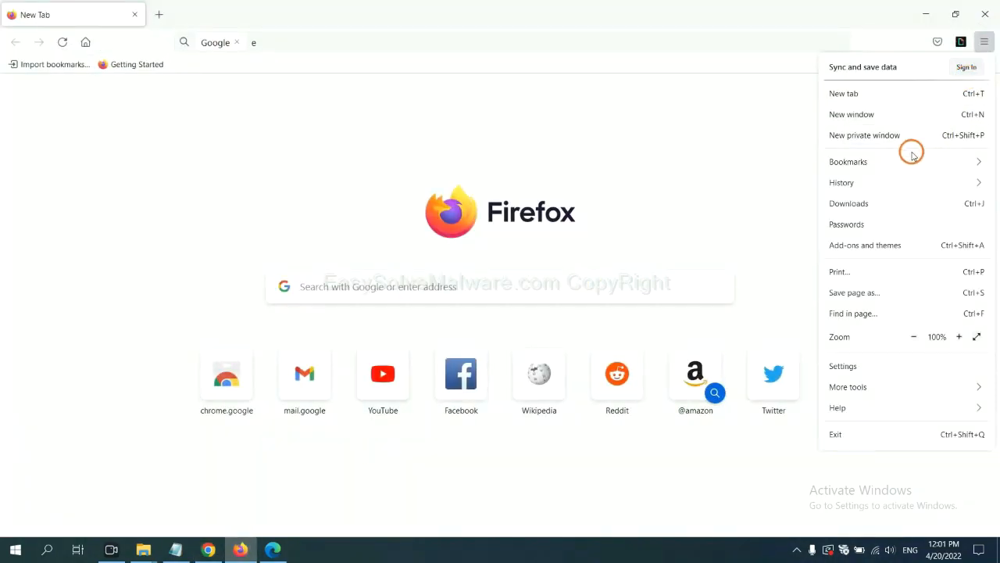
pyautogui.moveTo(874, 248)
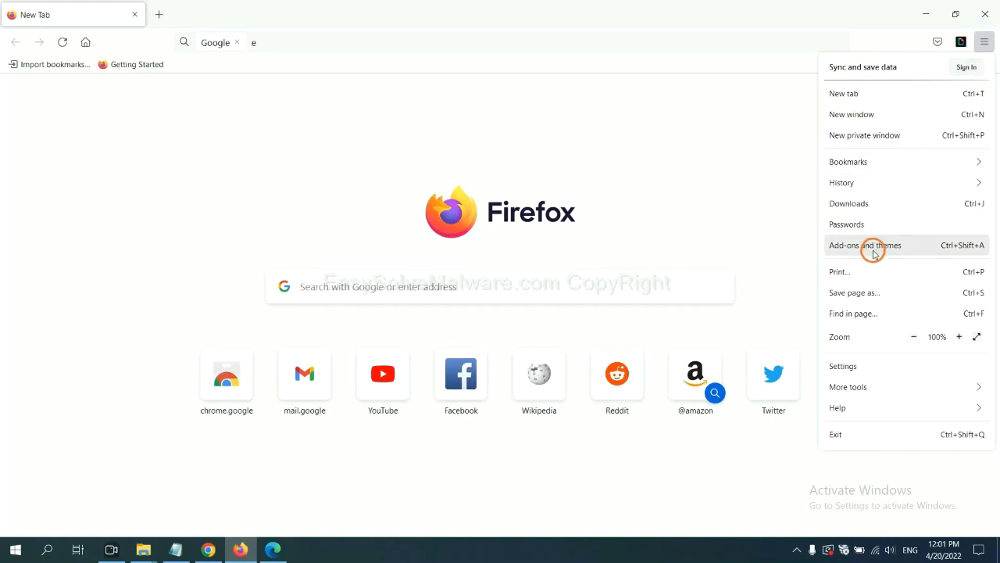
pyautogui.click(864, 244)
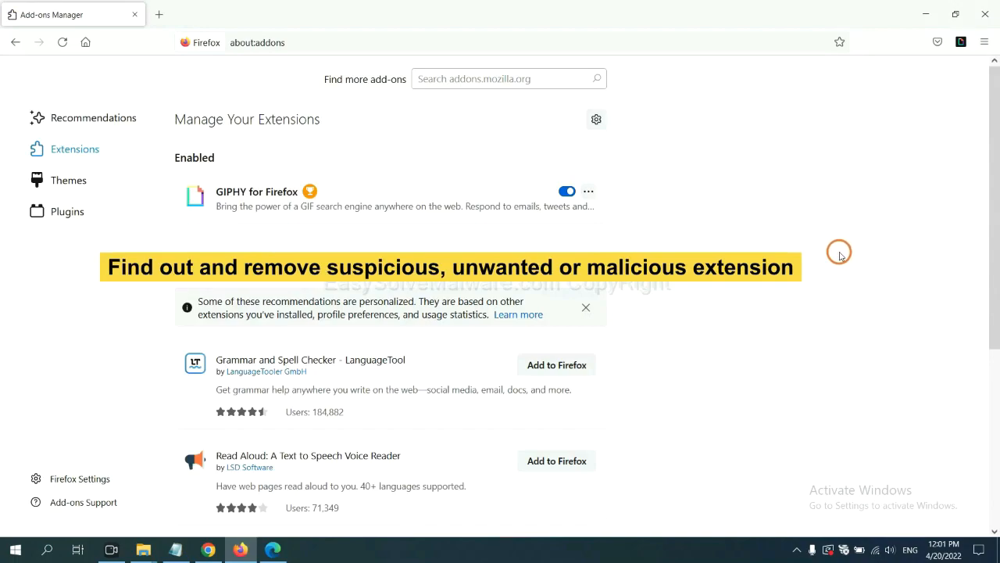
pyautogui.moveTo(588, 191)
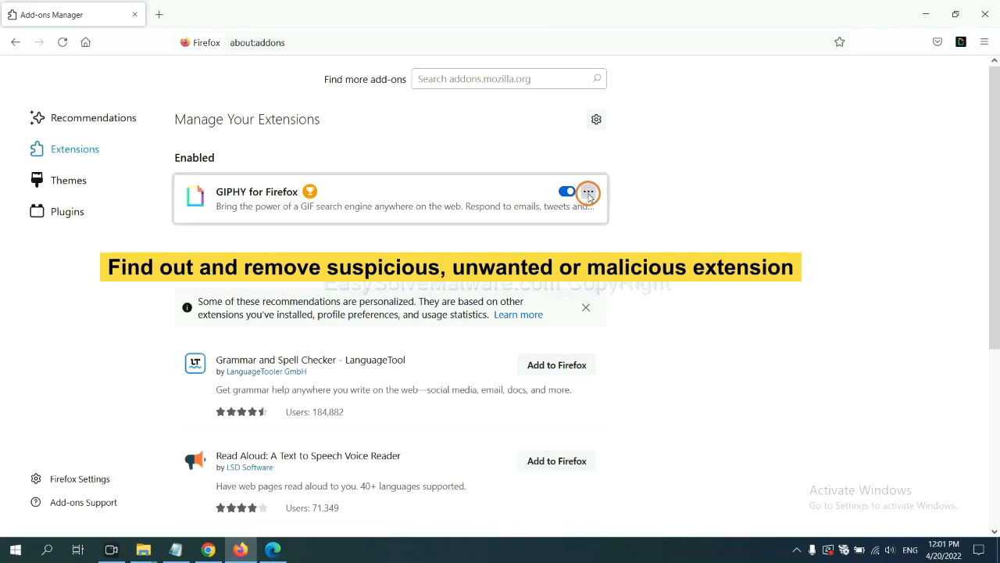
pyautogui.click(588, 190)
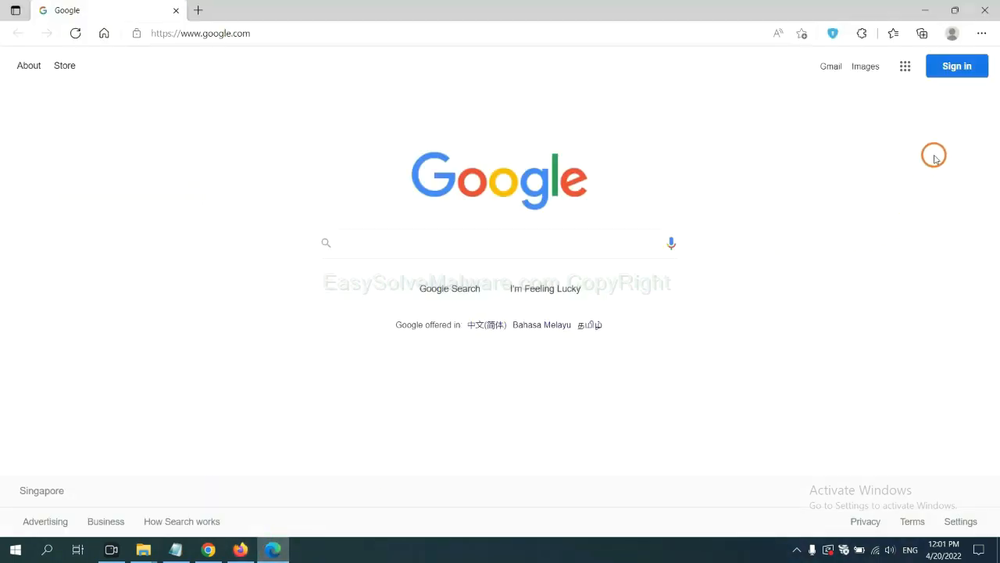
# Open Edge's Manage extensions page and remove the ArcVpn Free Fast VPN Proxy extension.
pyautogui.click(981, 32)
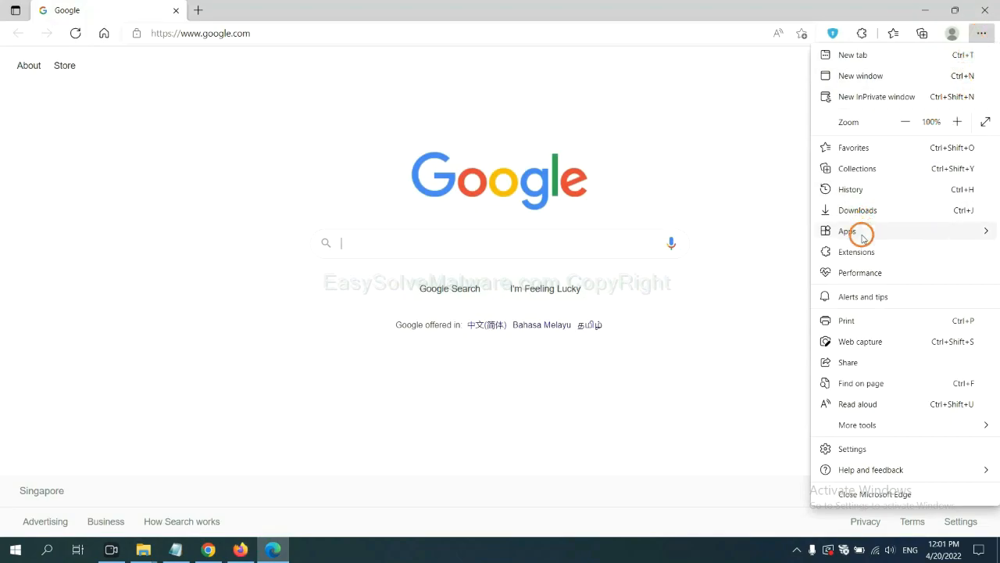
pyautogui.moveTo(856, 250)
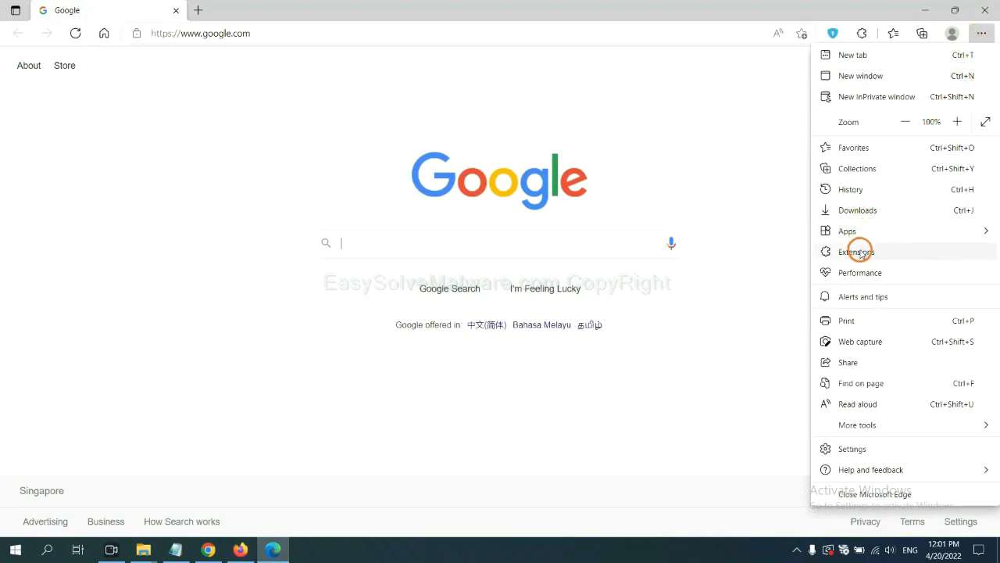
pyautogui.click(857, 252)
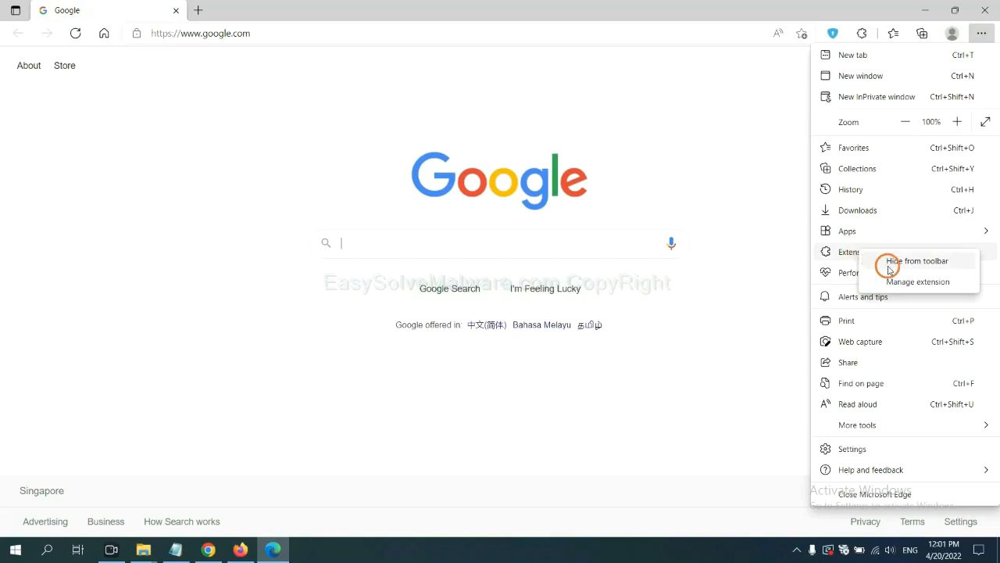
pyautogui.moveTo(897, 282)
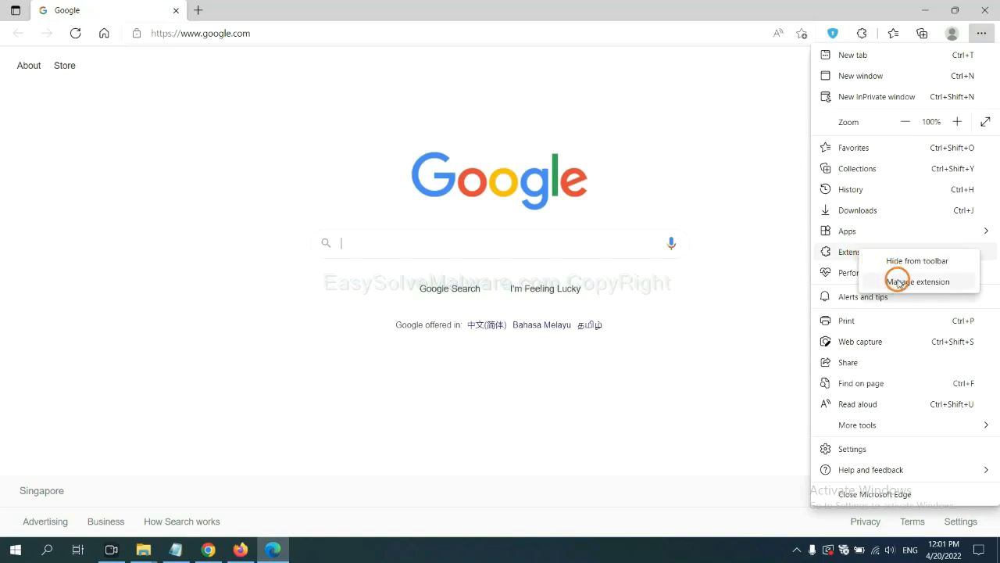
pyautogui.click(915, 281)
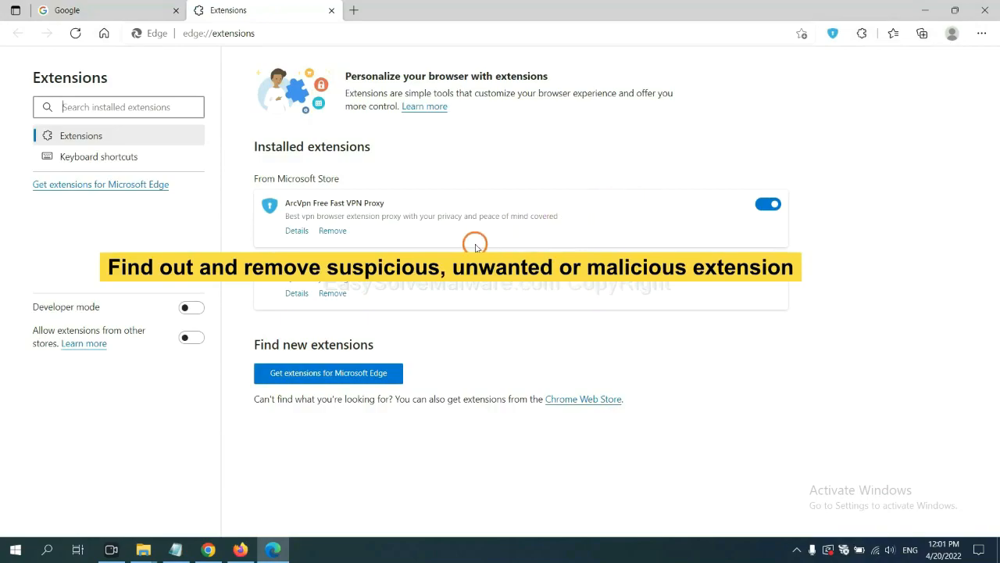
pyautogui.moveTo(414, 244)
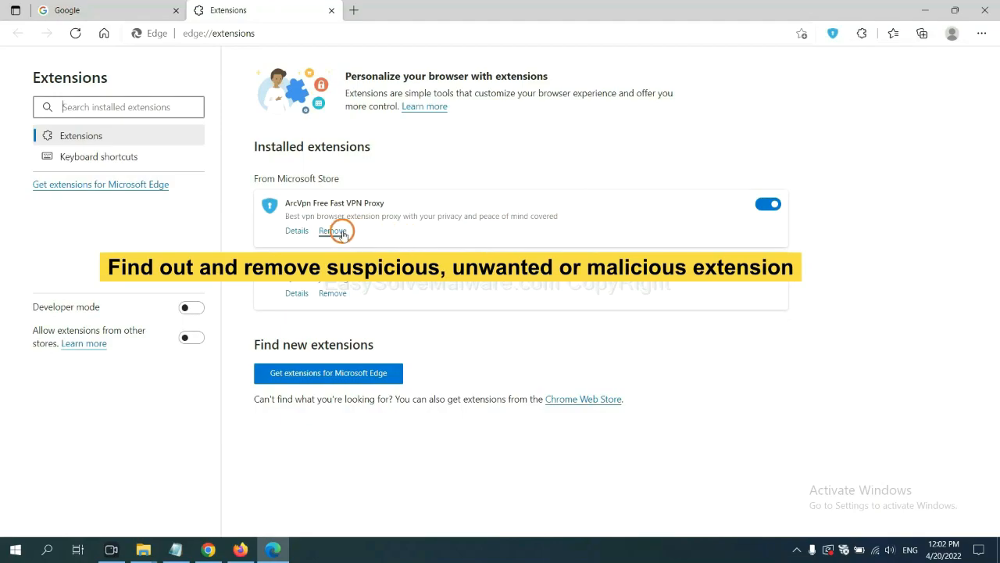
pyautogui.click(331, 231)
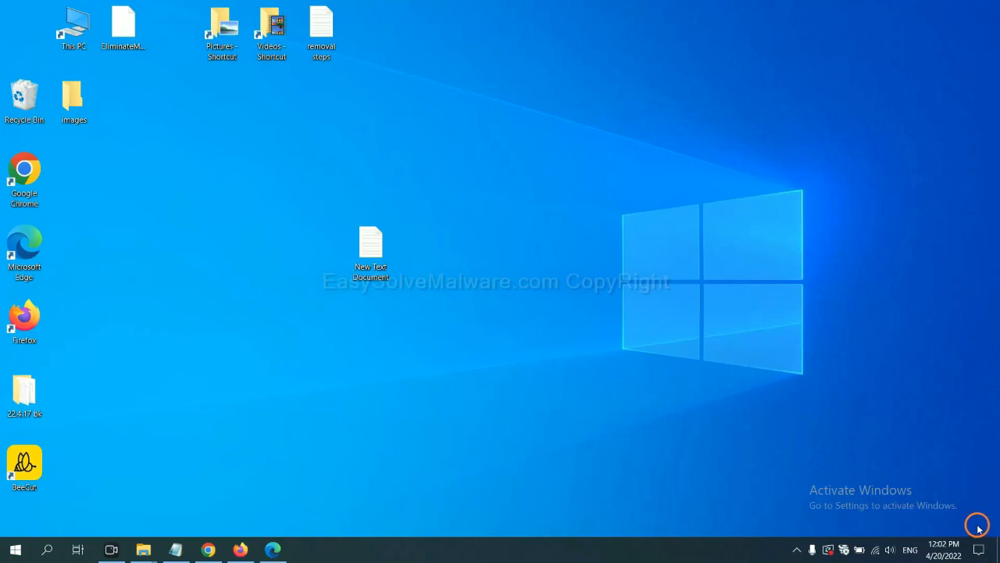
# Reopen the malware removal notes from the desktop and bring up the Run window for regedit.
pyautogui.doubleClick(371, 247)
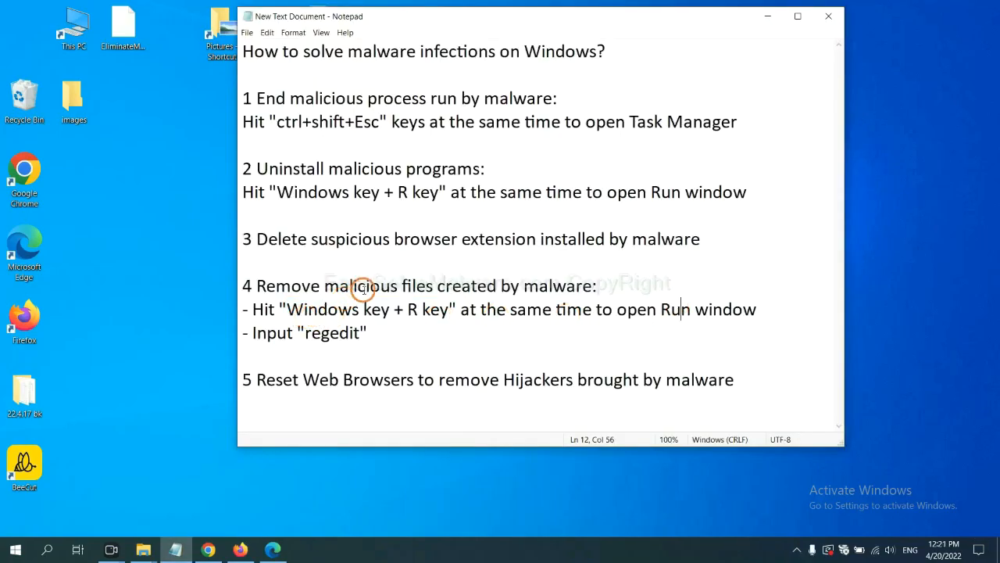
pyautogui.moveTo(434, 284)
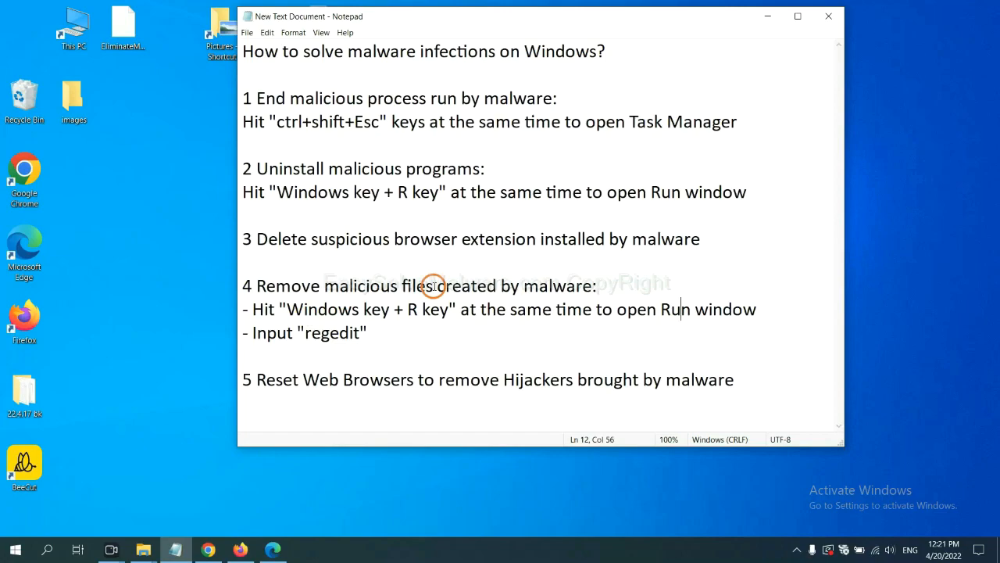
pyautogui.moveTo(269, 305)
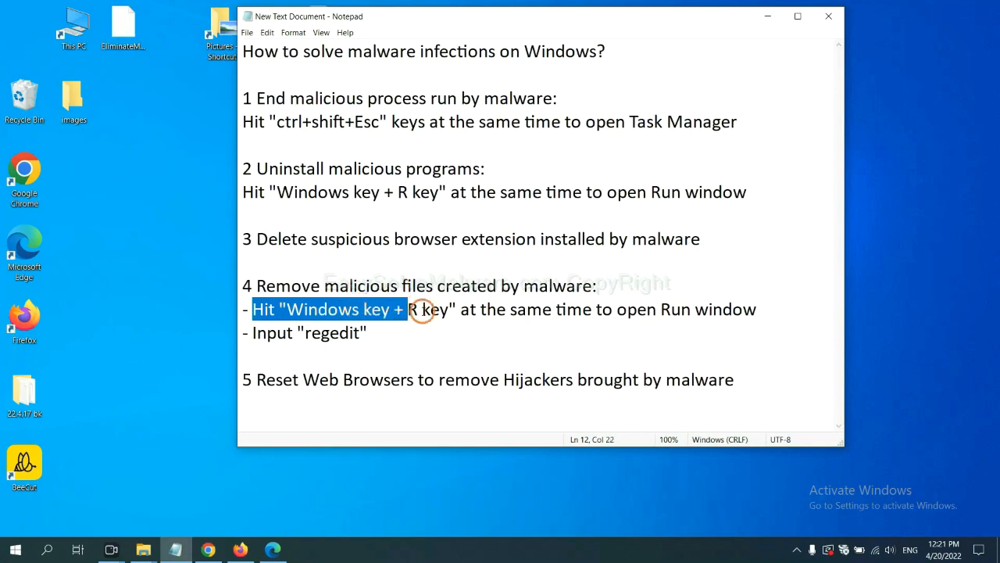
pyautogui.click(581, 309)
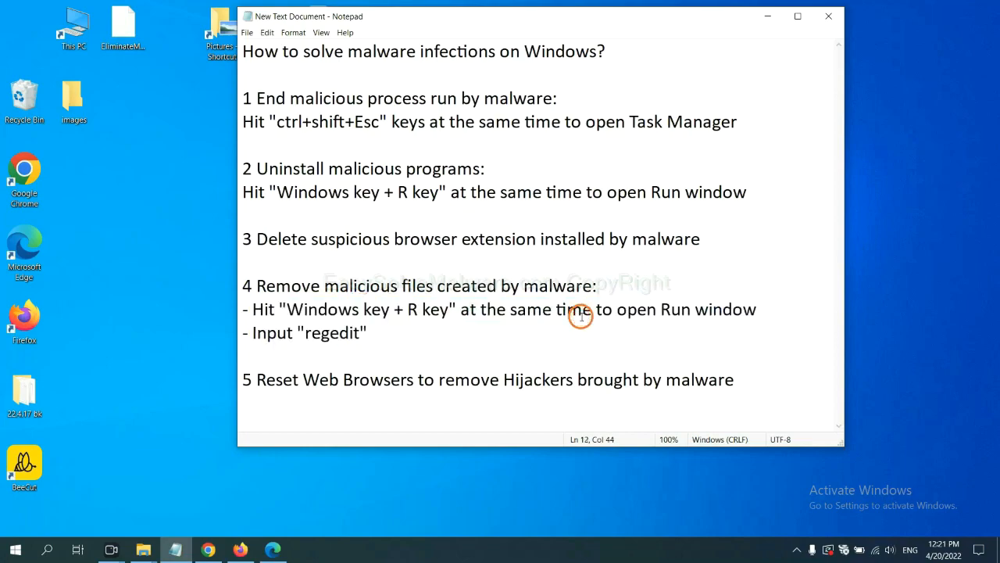
pyautogui.press('Win+r')
pyautogui.write('regedit')
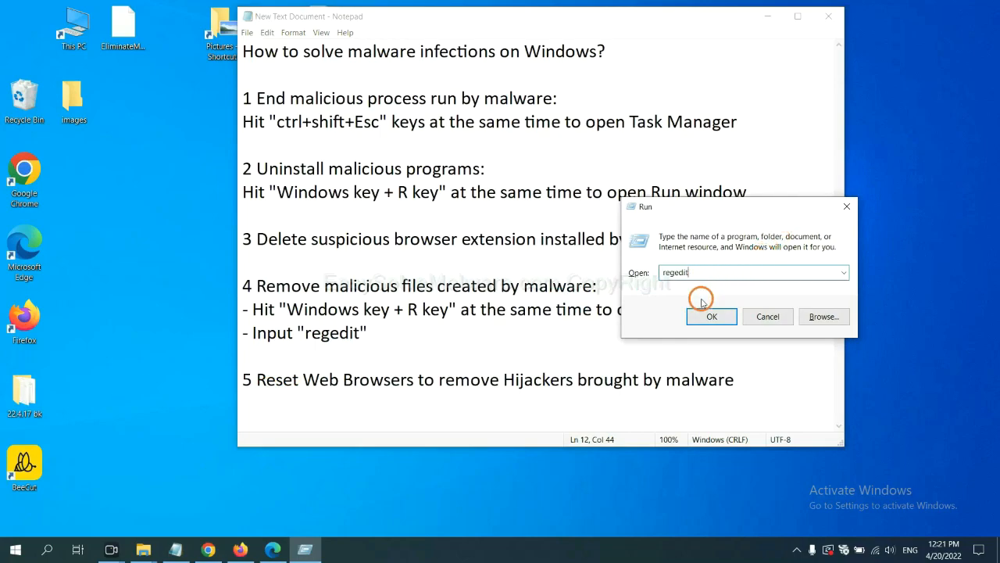
# Search the registry for the malware name and bring up actions on the FEATURE_BROWSER_EMULATION key.
pyautogui.click(709, 316)
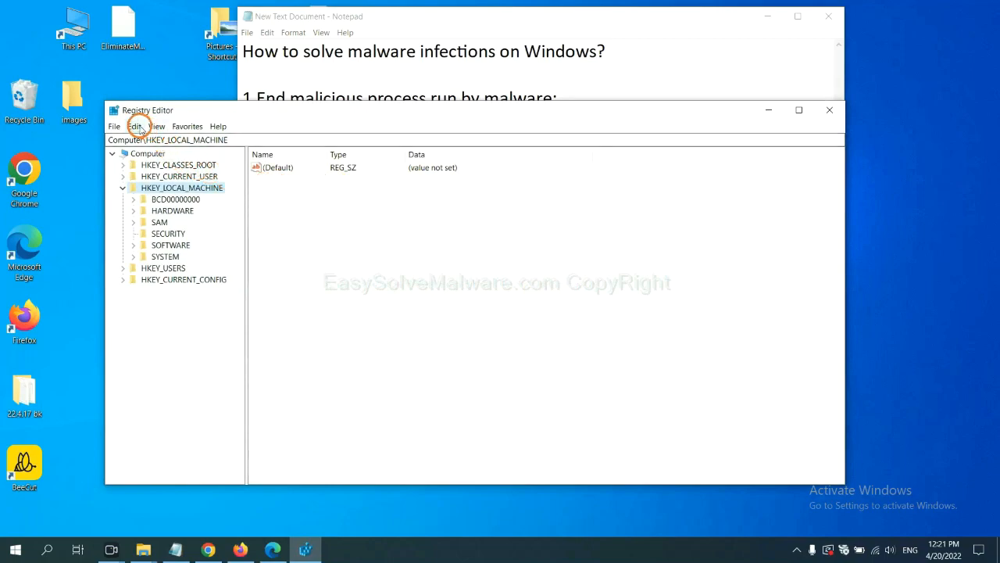
pyautogui.click(135, 125)
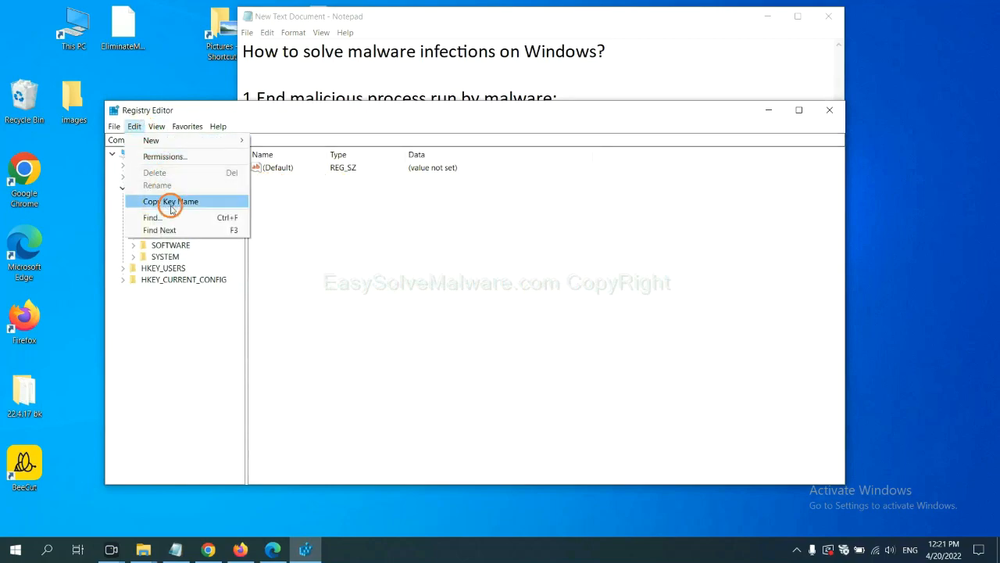
pyautogui.moveTo(175, 218)
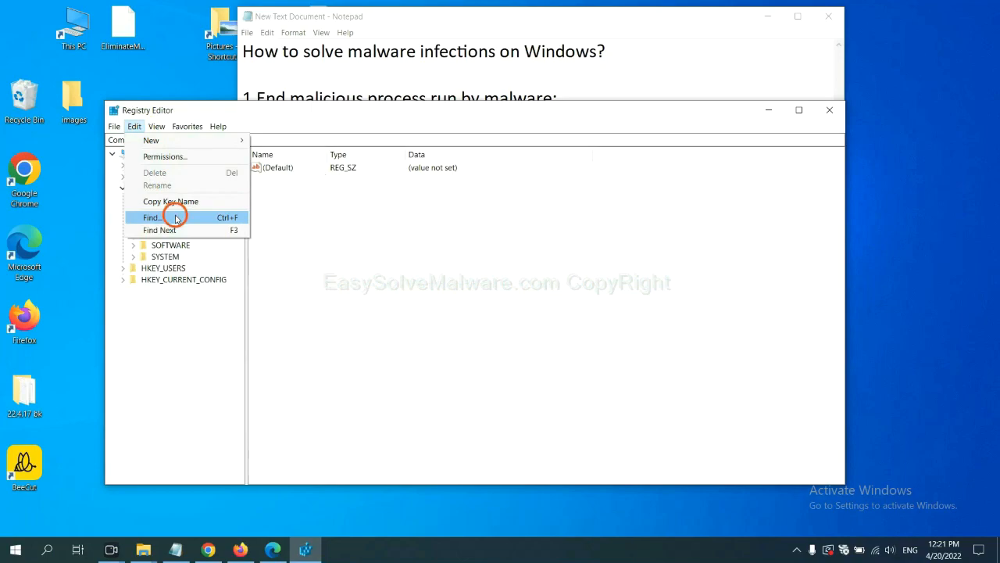
pyautogui.click(152, 217)
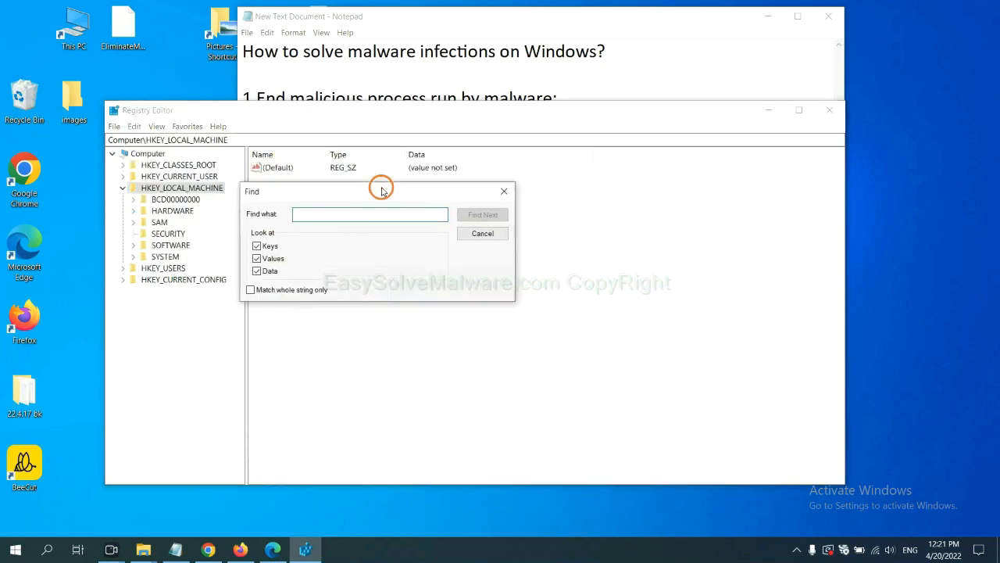
pyautogui.click(368, 214)
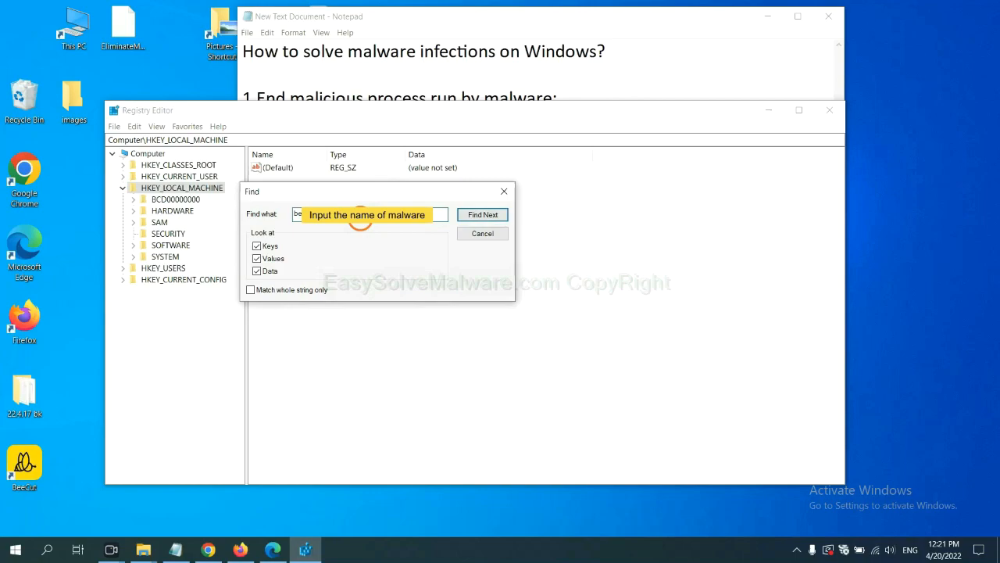
pyautogui.click(481, 214)
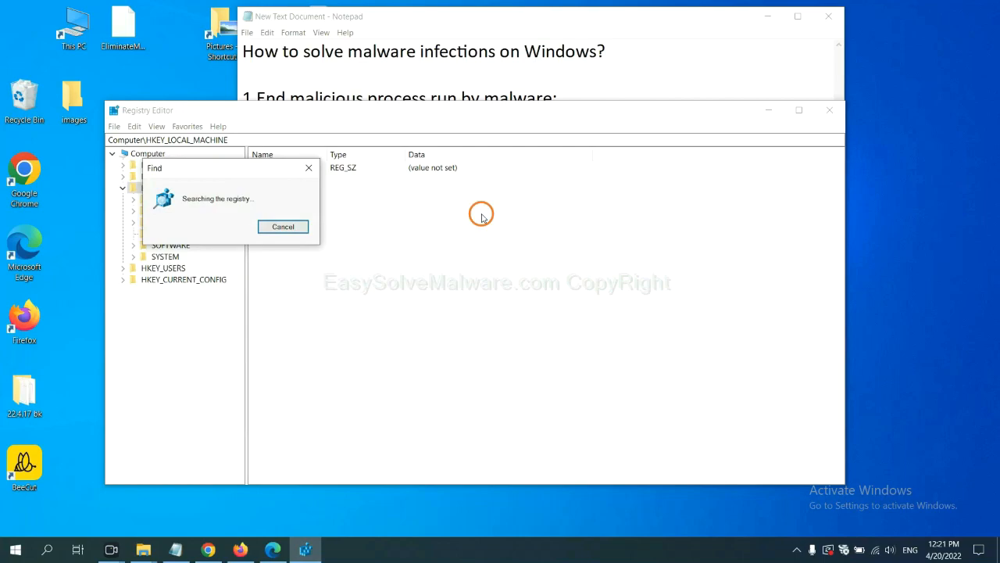
pyautogui.moveTo(293, 160)
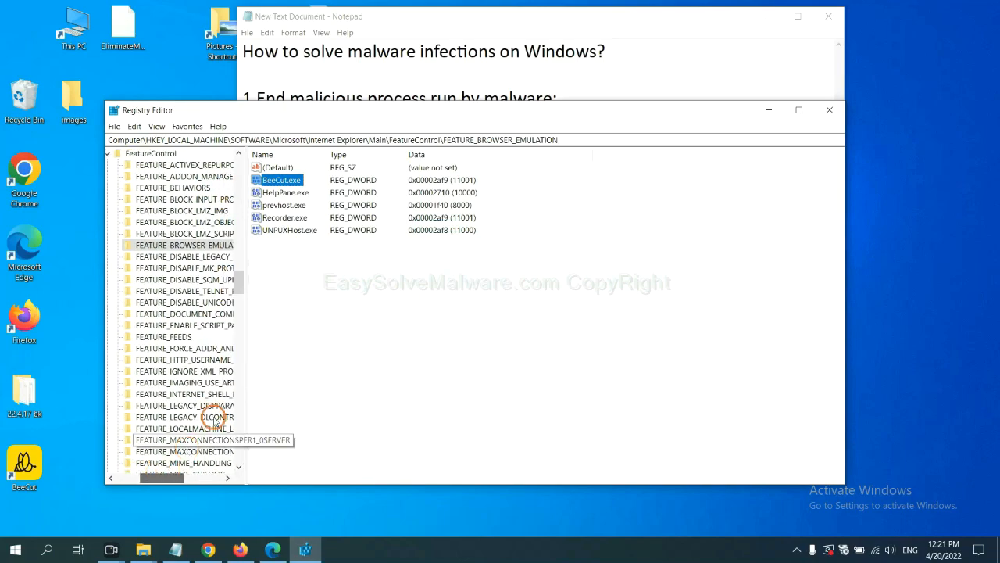
pyautogui.moveTo(273, 319)
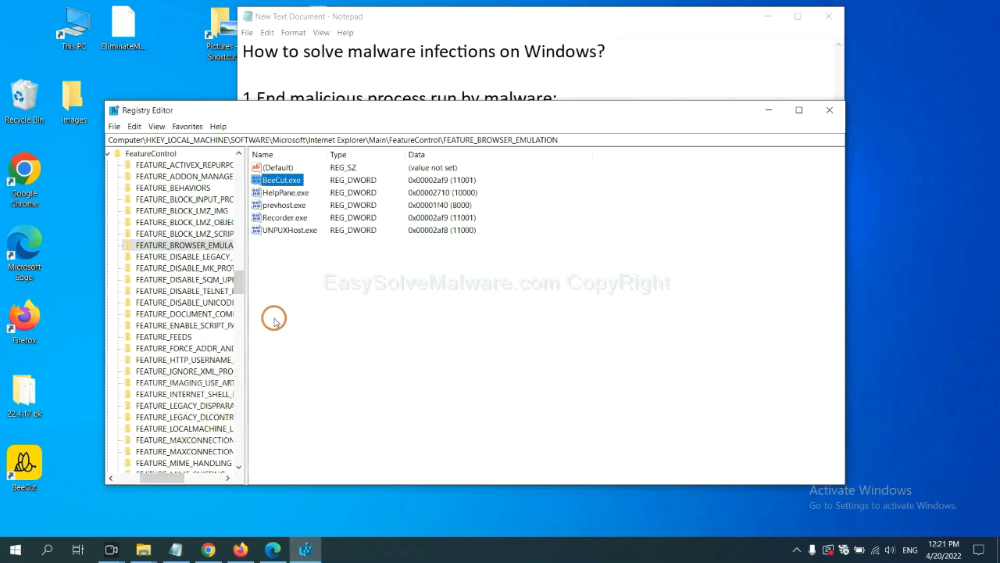
pyautogui.moveTo(232, 253)
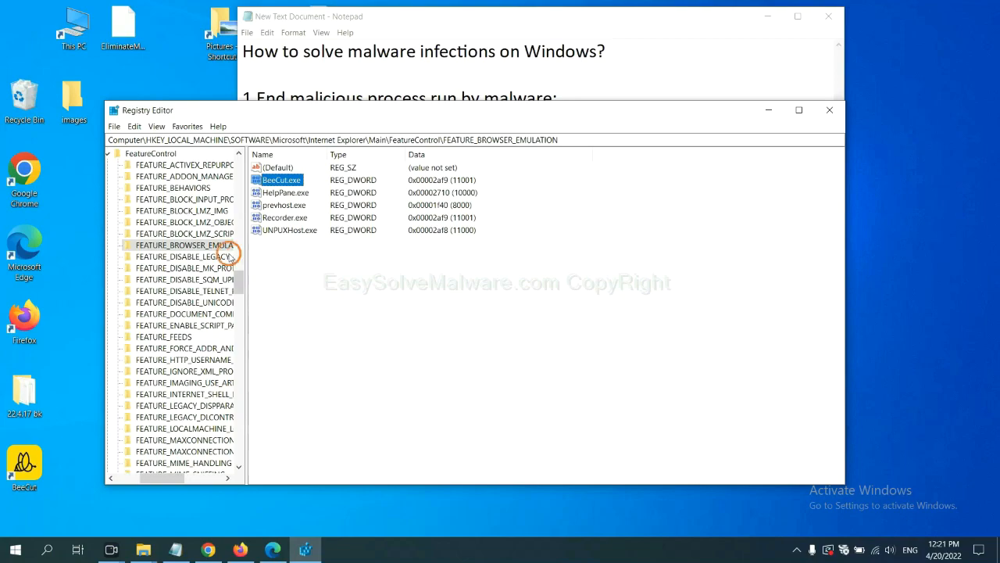
pyautogui.rightClick(184, 244)
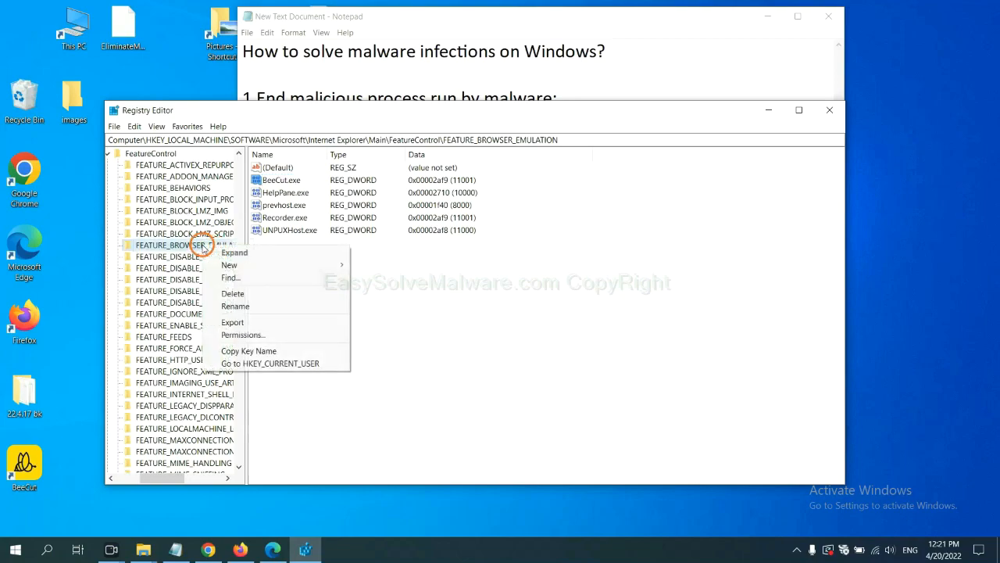
pyautogui.moveTo(220, 259)
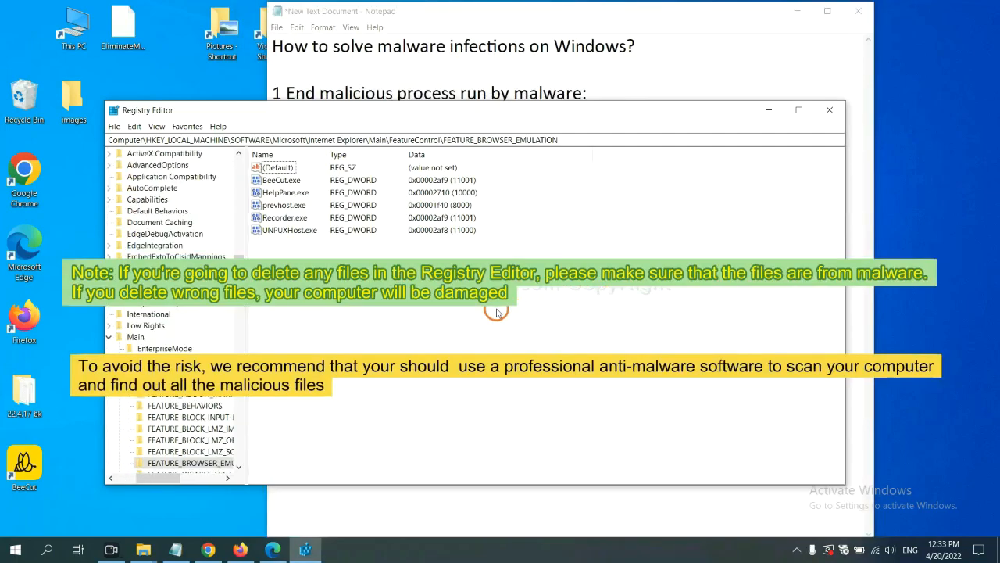
pyautogui.moveTo(477, 316)
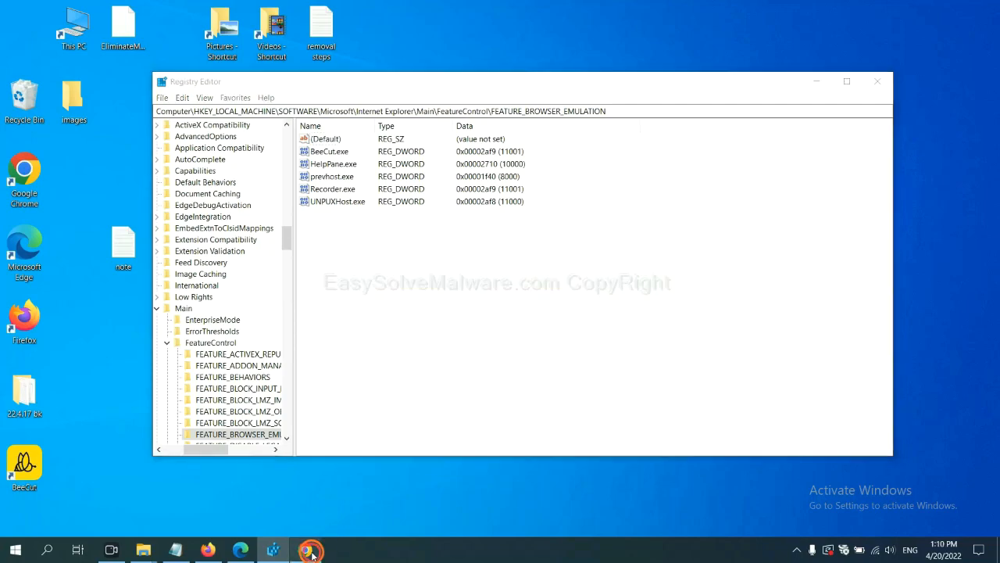
# Switch to Chrome and scroll the EasySolveMalware guide to the Section A Windows removal steps.
pyautogui.click(310, 550)
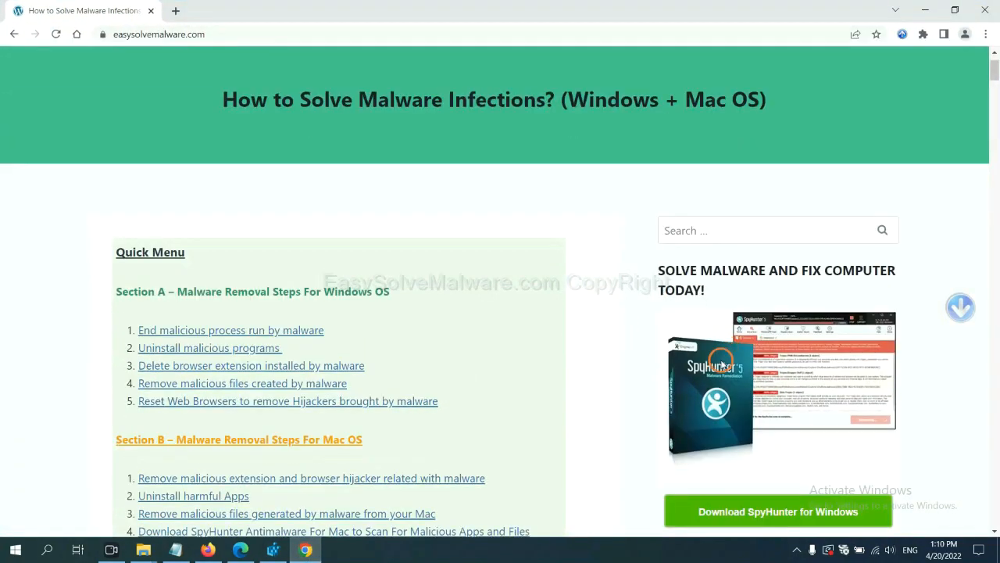
pyautogui.scroll(3)
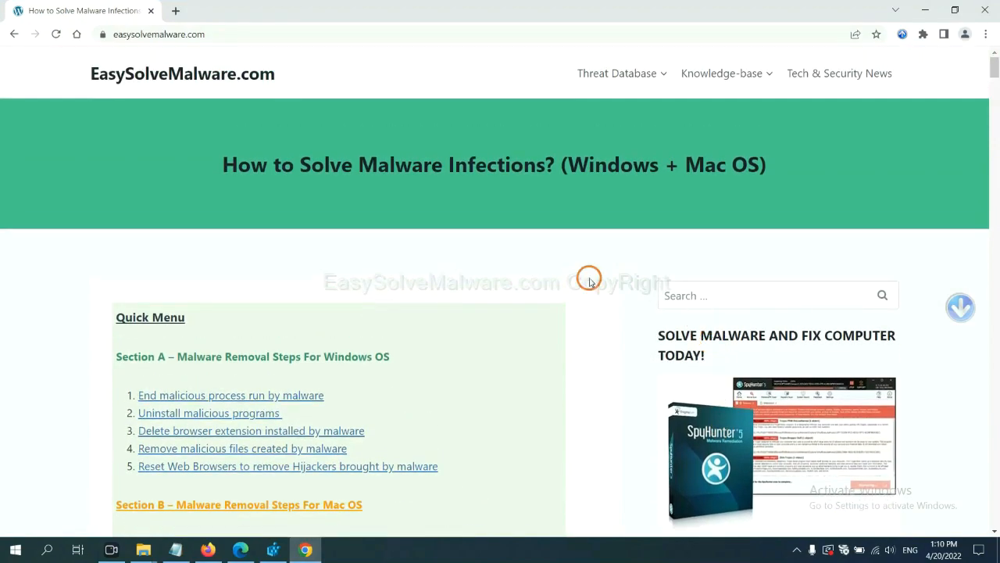
pyautogui.moveTo(280, 81)
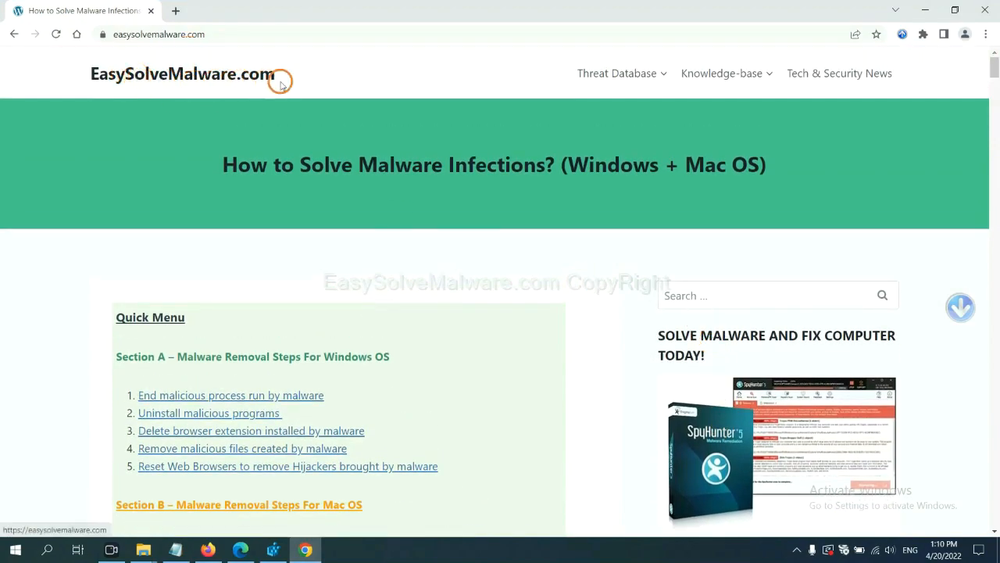
pyautogui.scroll(-3)
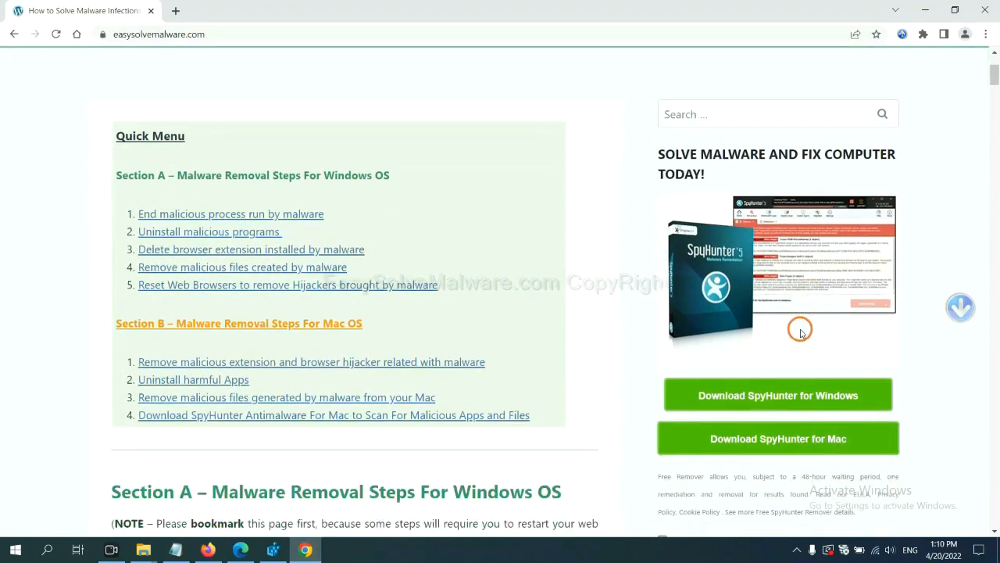
pyautogui.scroll(-3)
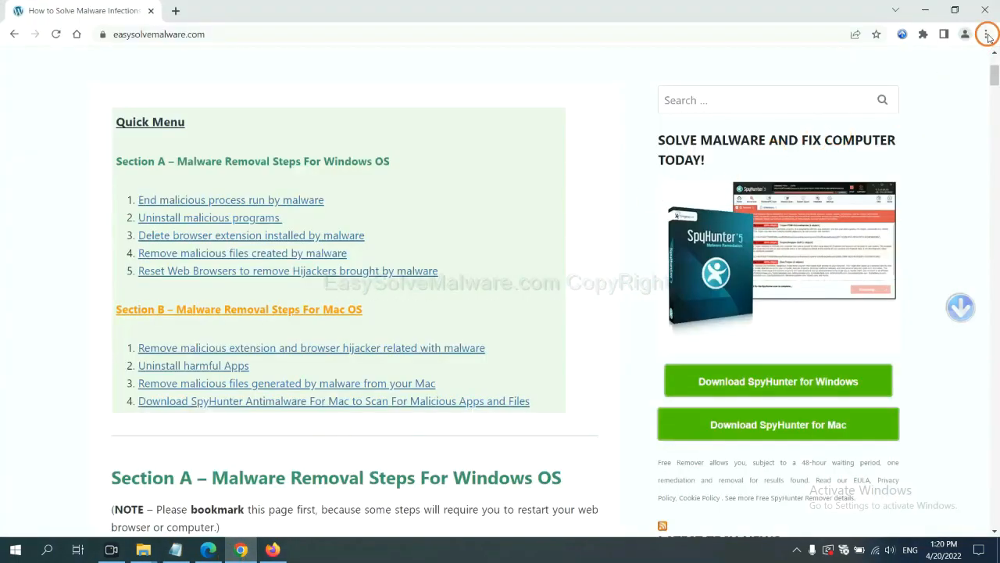
# Search Chrome settings for 'reset' to reach Restore settings to their original defaults.
pyautogui.click(984, 35)
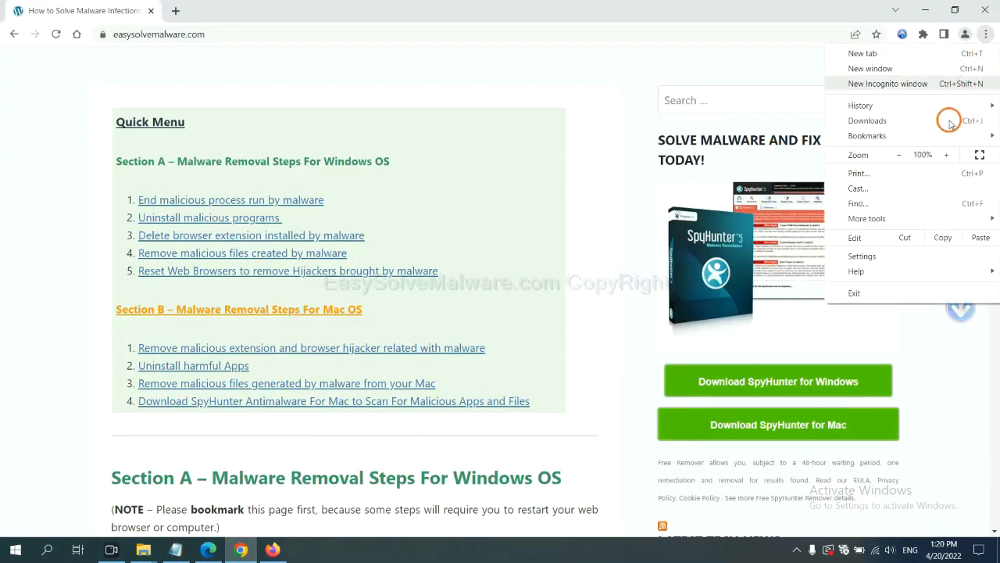
pyautogui.click(863, 257)
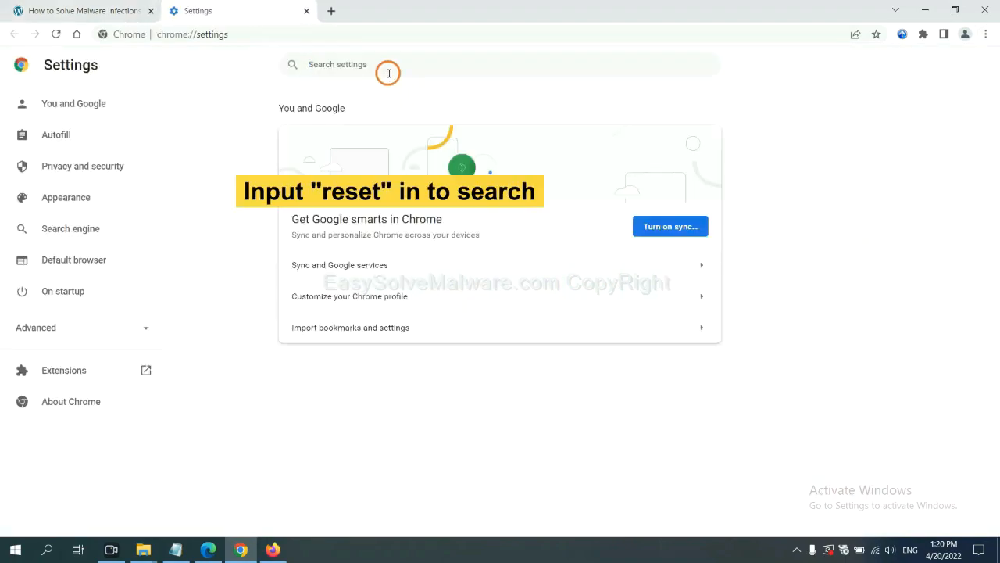
pyautogui.write('reset')
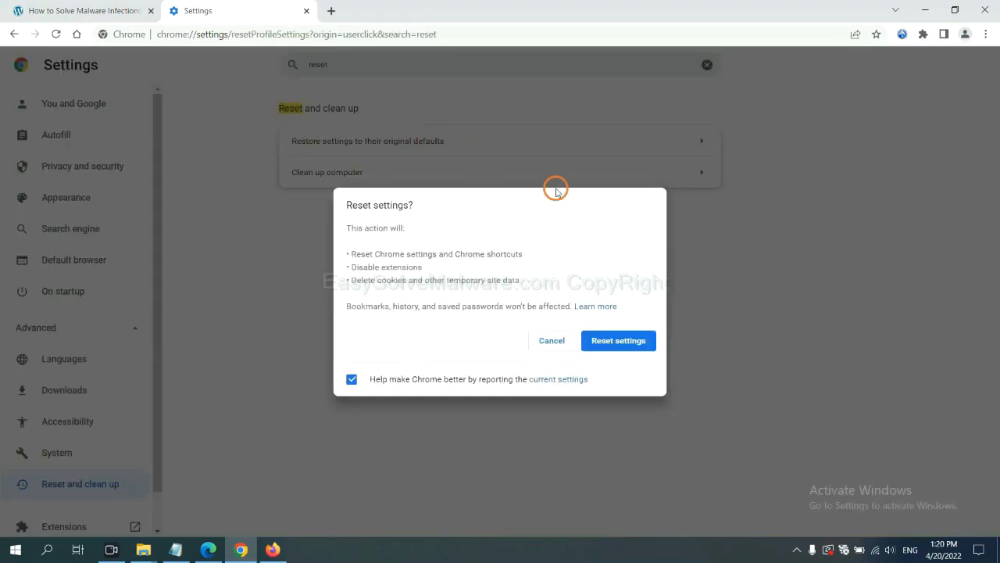
pyautogui.moveTo(619, 341)
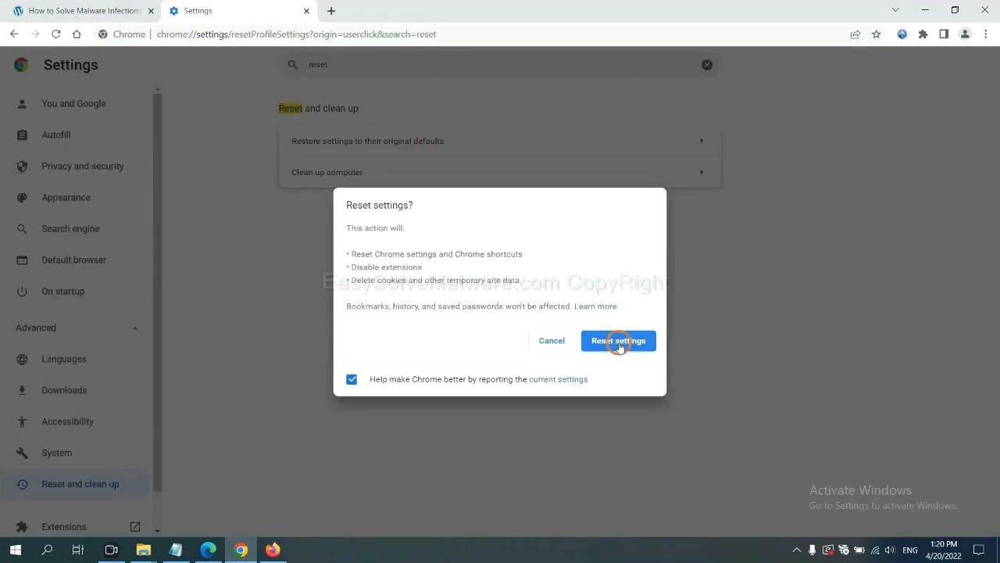
pyautogui.moveTo(278, 544)
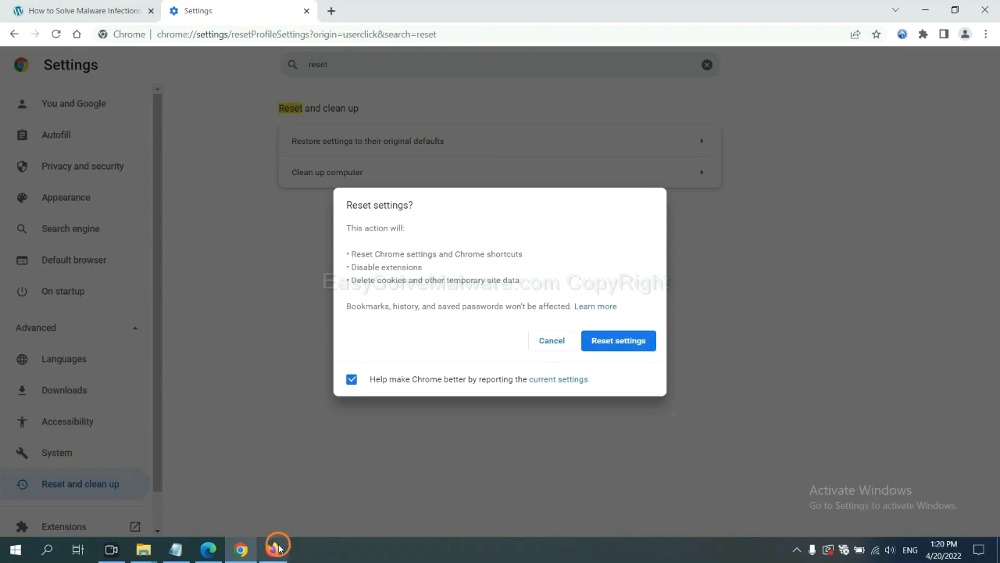
# From Firefox's troubleshooting information page, start Refresh Firefox to default settings.
pyautogui.click(272, 550)
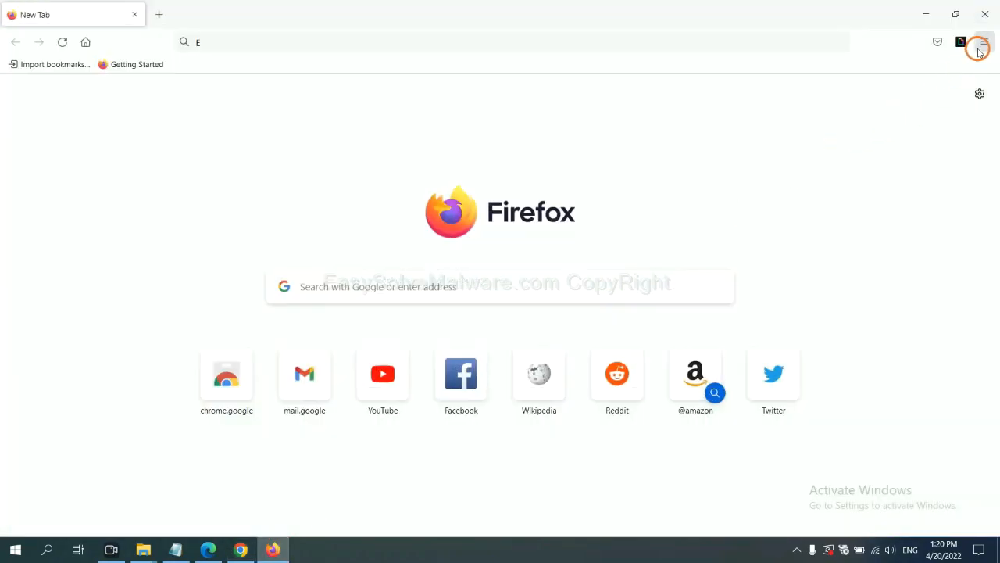
pyautogui.click(983, 42)
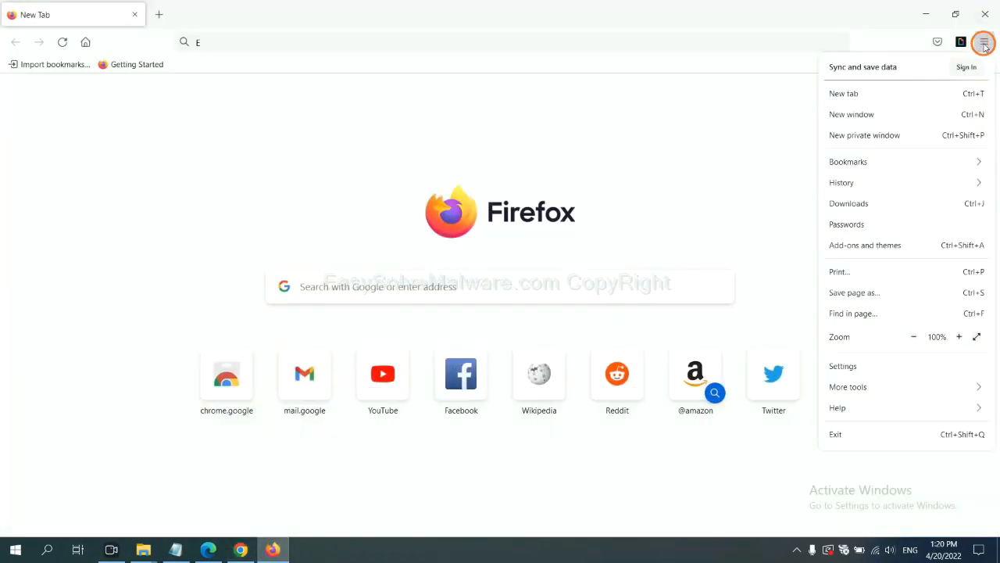
pyautogui.moveTo(838, 406)
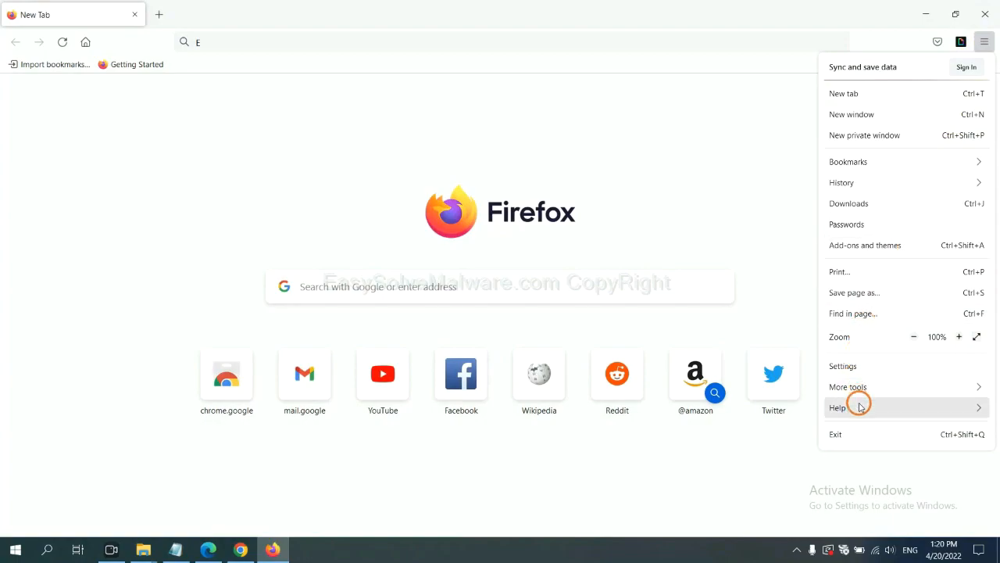
pyautogui.click(838, 406)
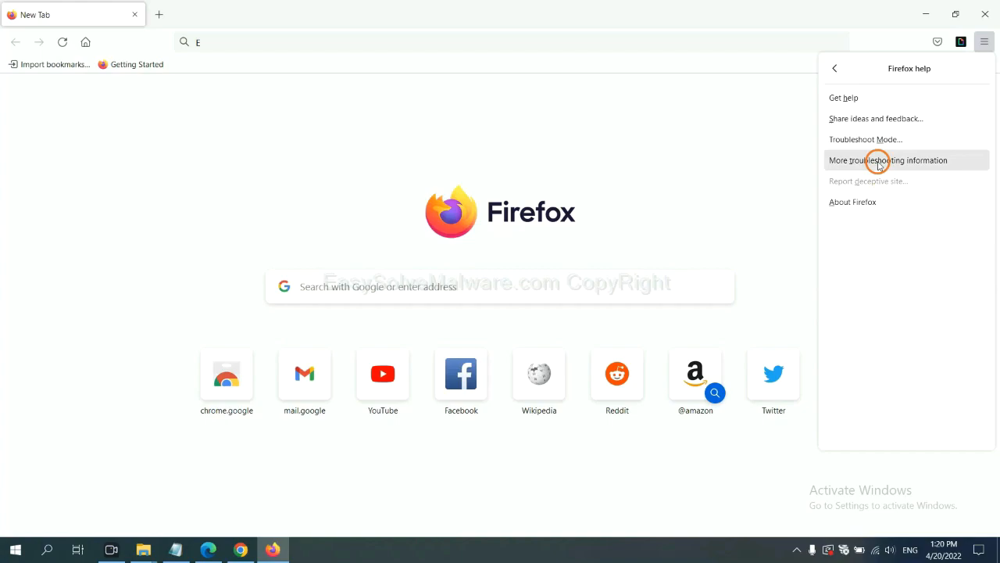
pyautogui.click(887, 159)
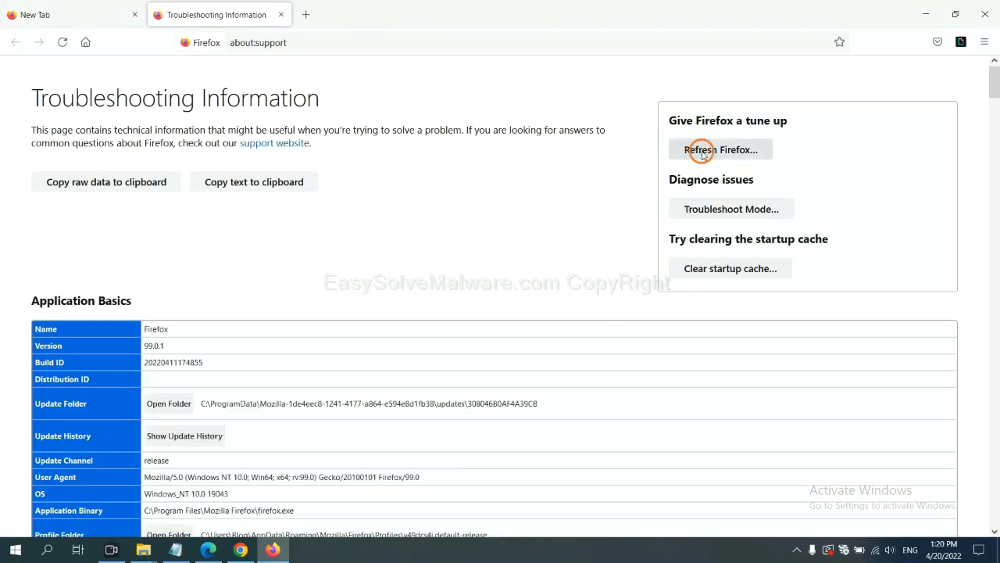
pyautogui.click(720, 150)
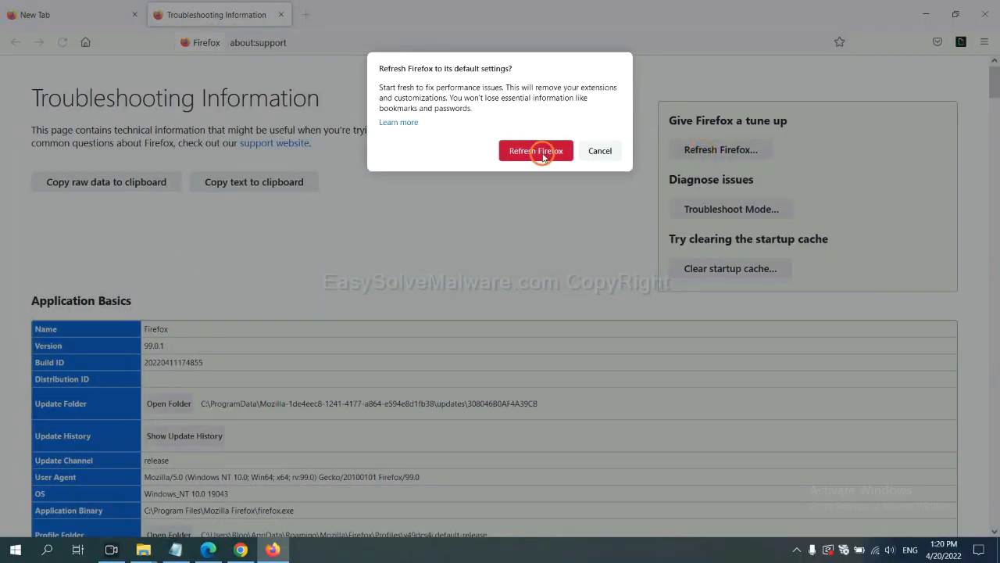
pyautogui.moveTo(244, 460)
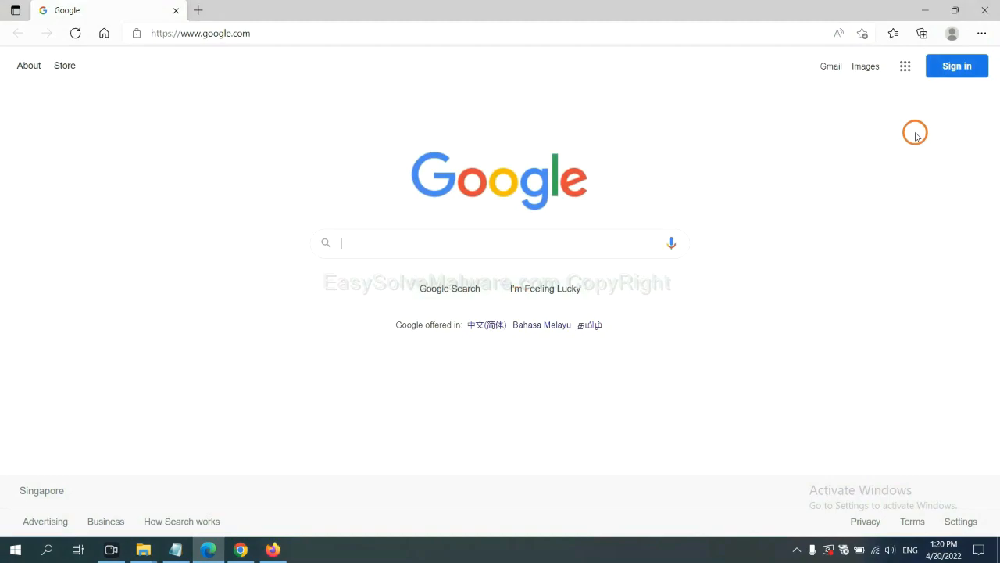
# Search Edge settings for 'reset' to reach Restore settings to their default values.
pyautogui.click(981, 34)
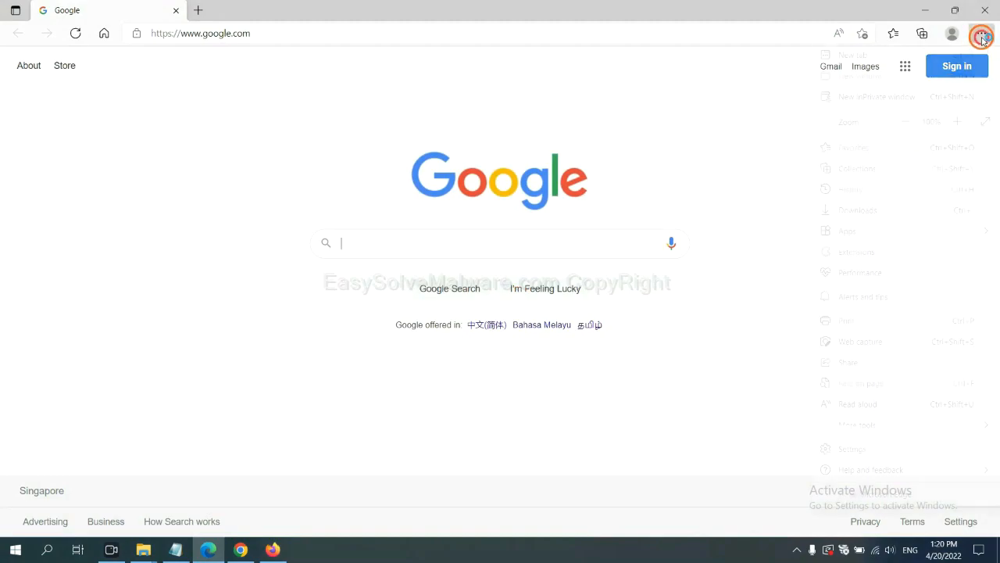
pyautogui.click(982, 32)
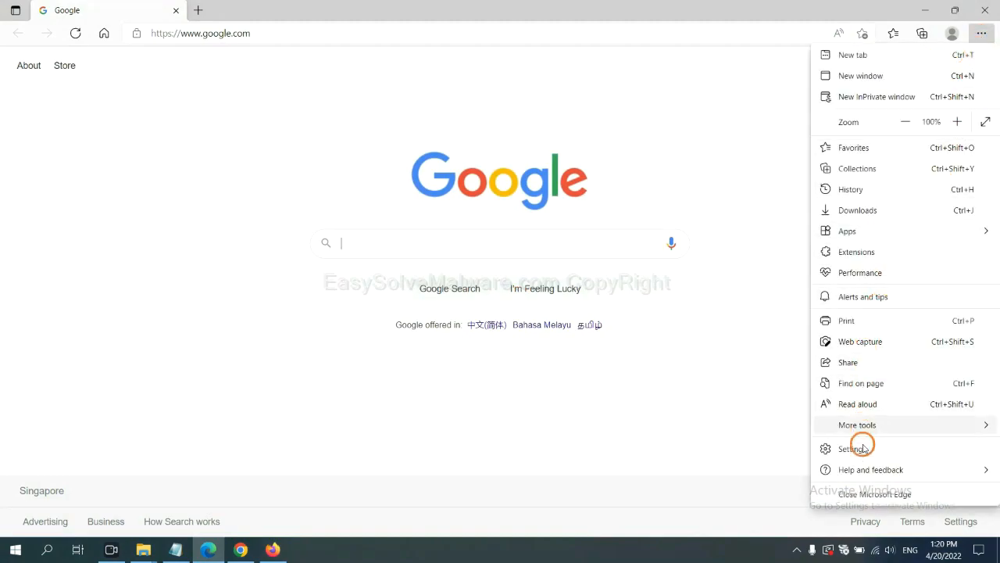
pyautogui.click(852, 447)
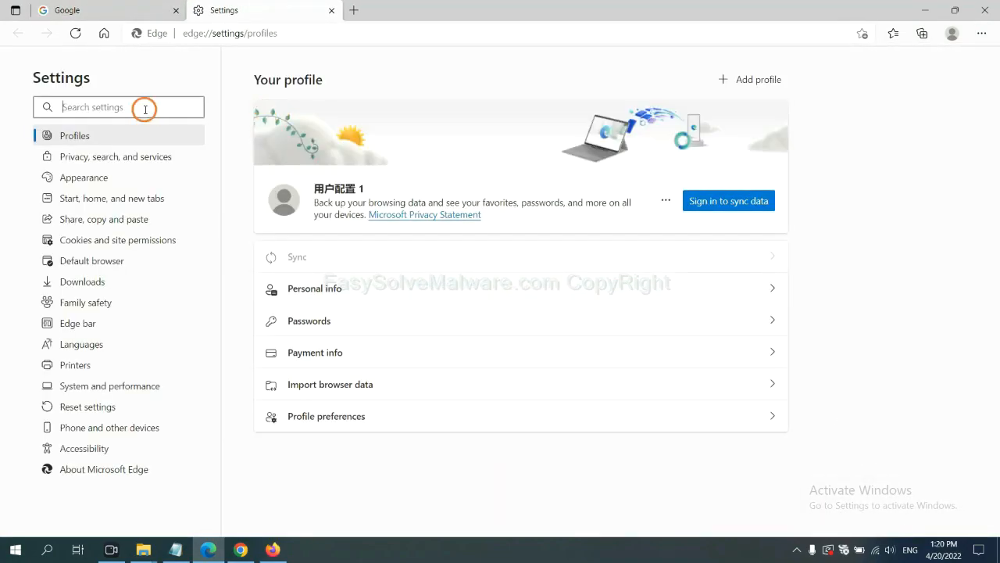
pyautogui.write('reset')
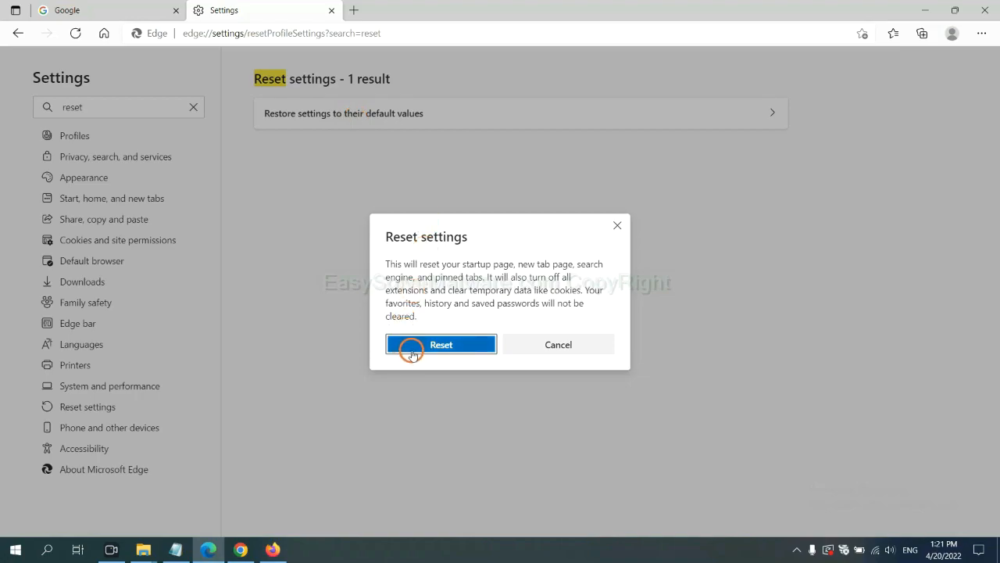
pyautogui.moveTo(562, 413)
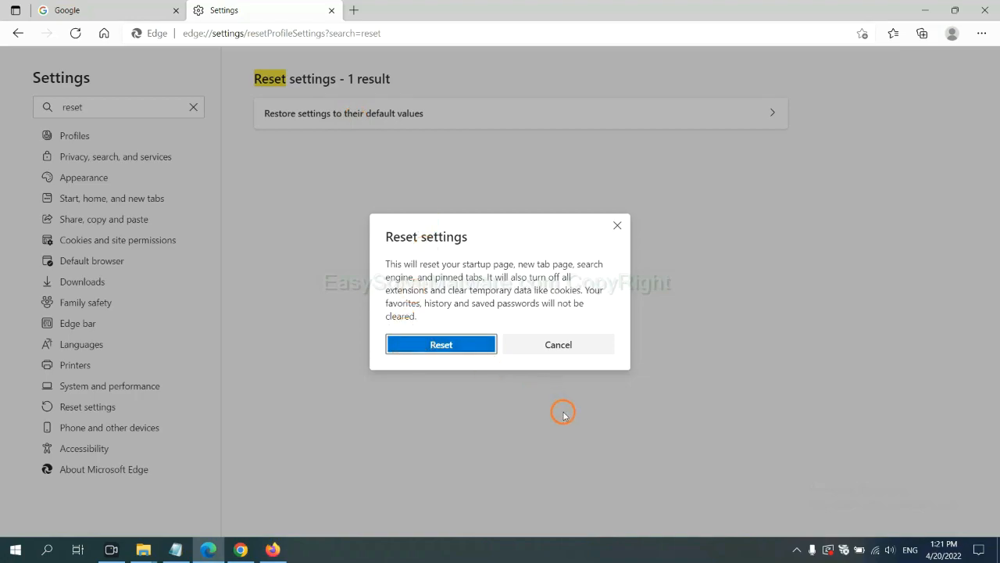